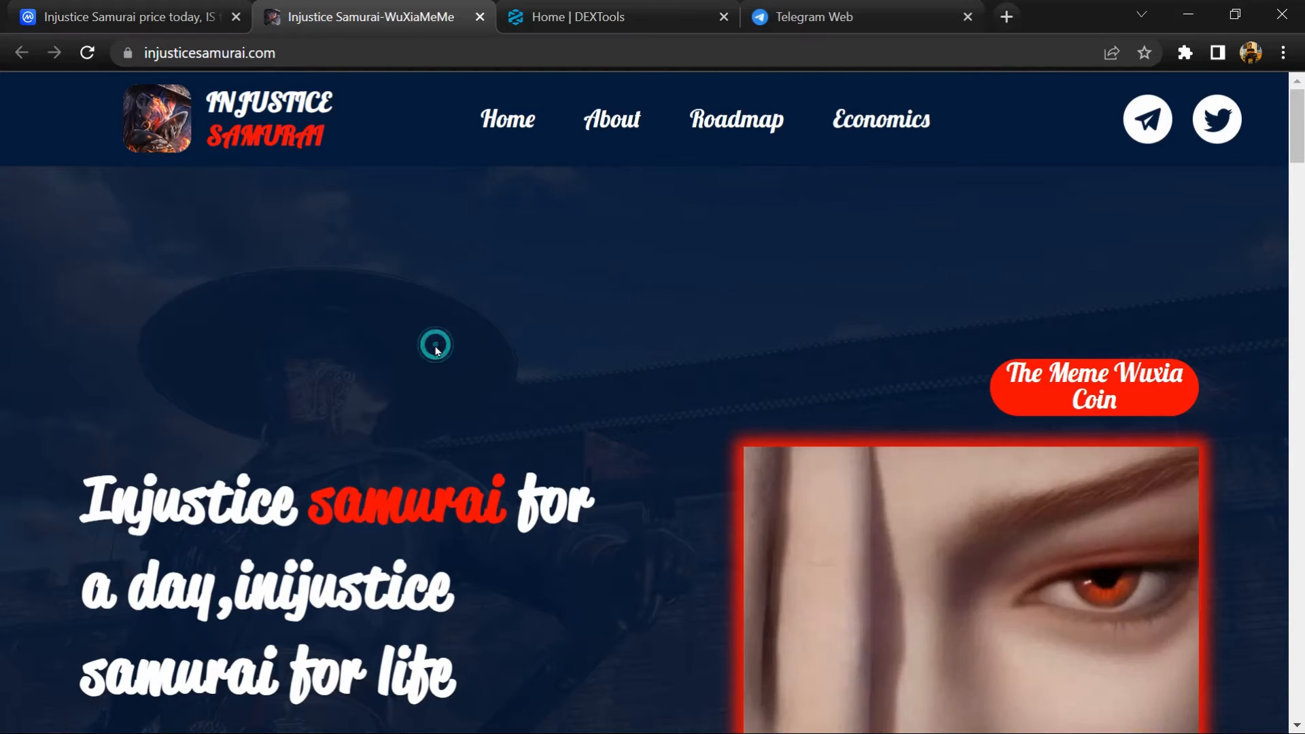
Scroll the Injustice Samurai homepage down to its community footer and back up
scroll("down", 3)
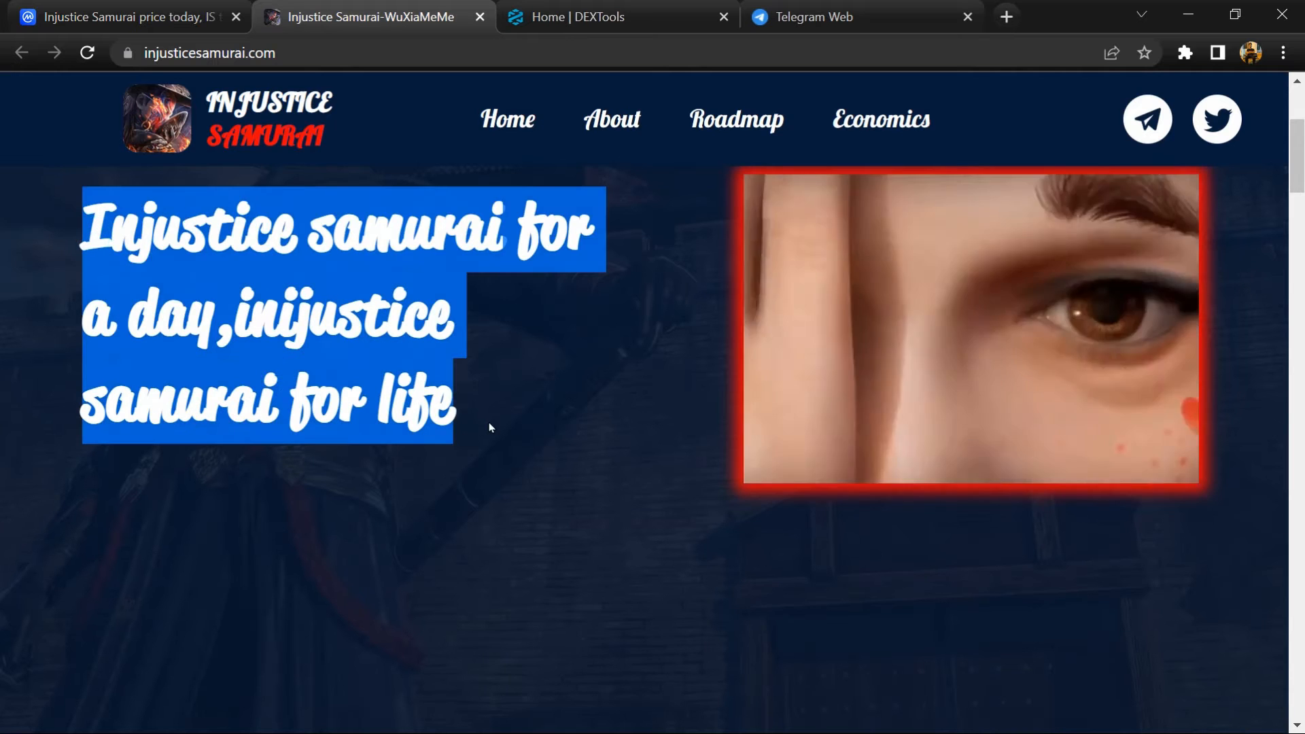
scroll("down", 3)
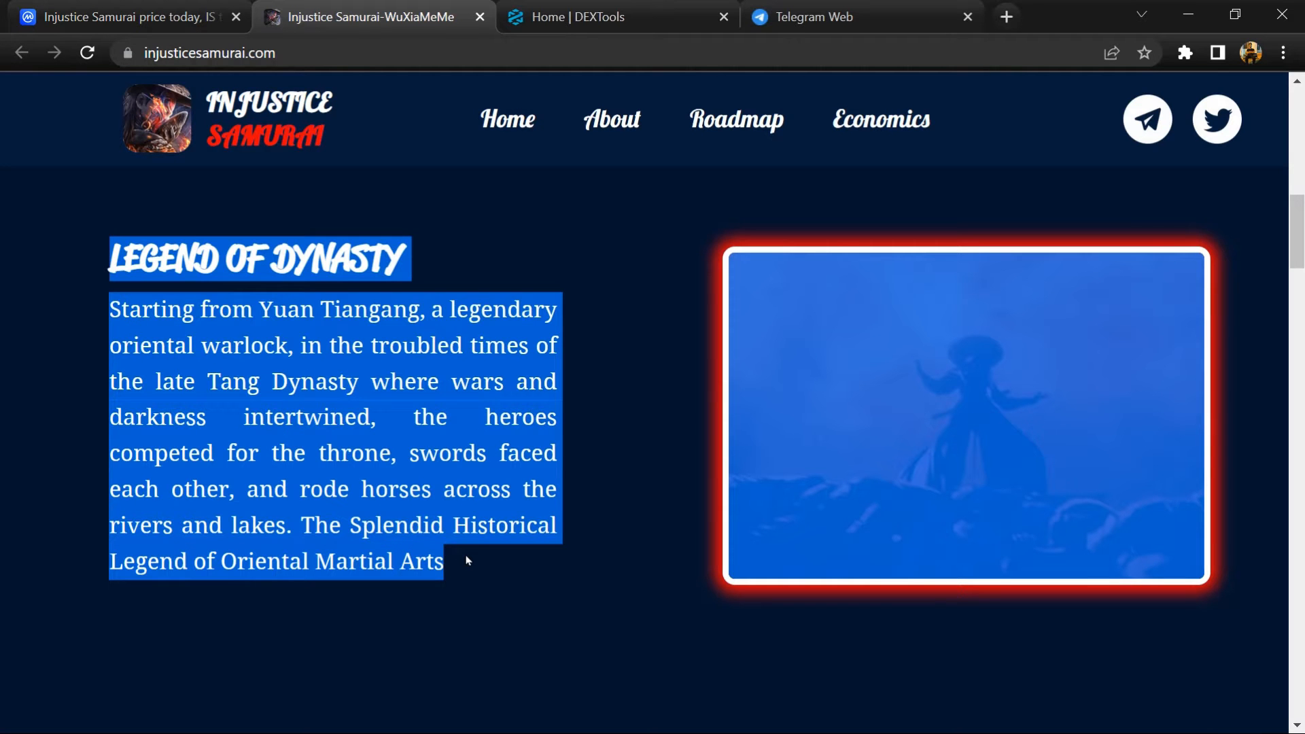
scroll("down", 3)
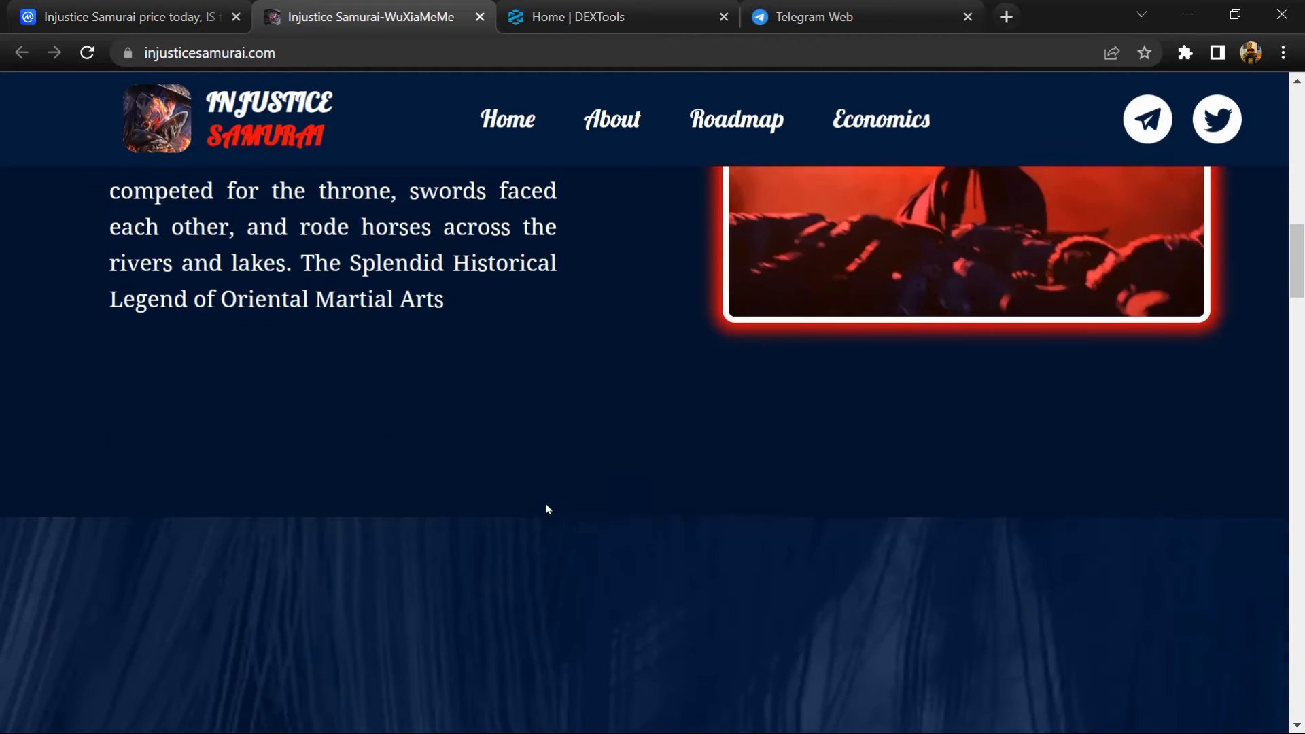
scroll("down", 3)
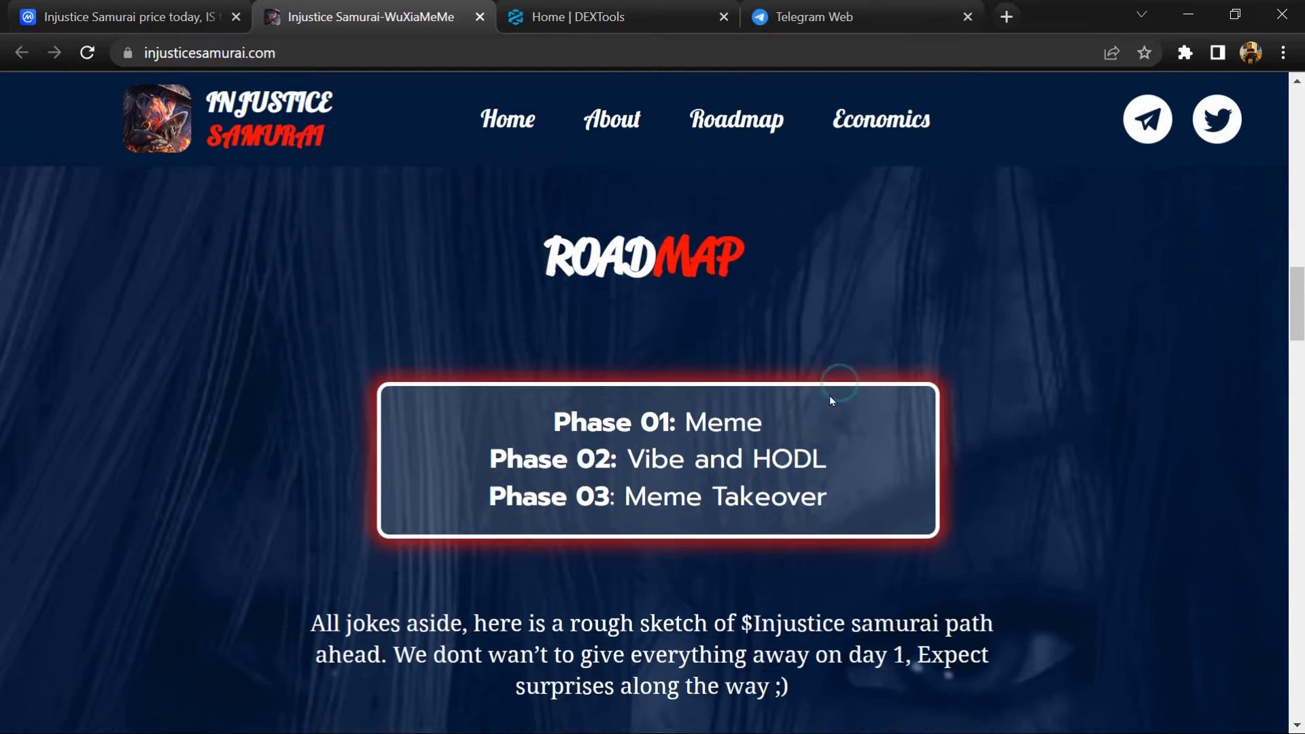
scroll("down", 3)
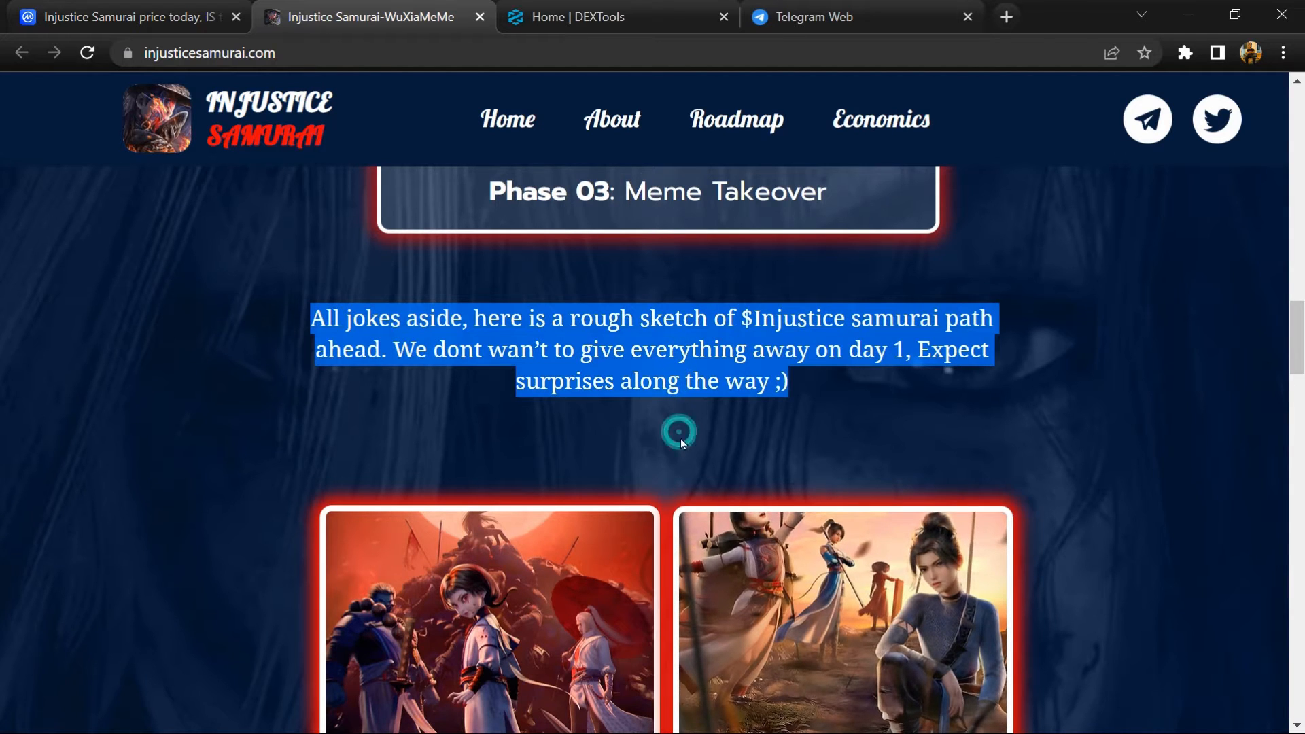
scroll("down", 3)
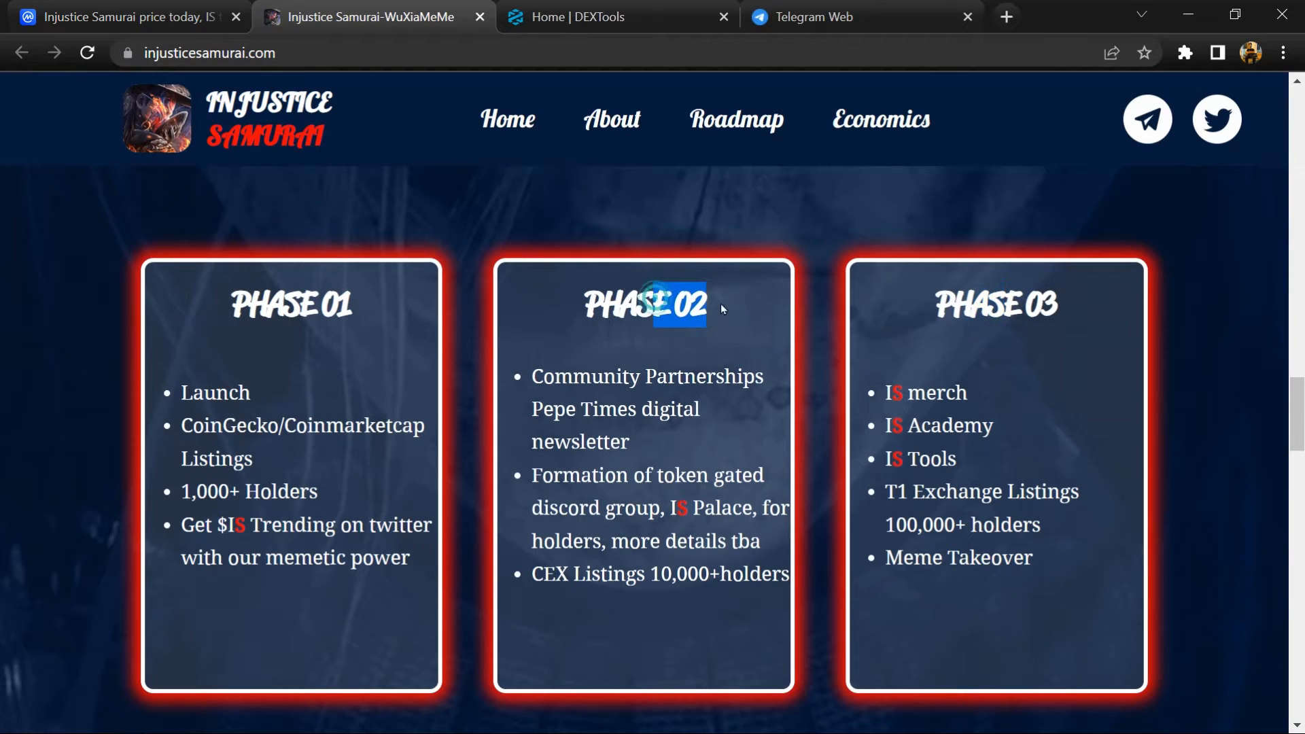
scroll("down", 3)
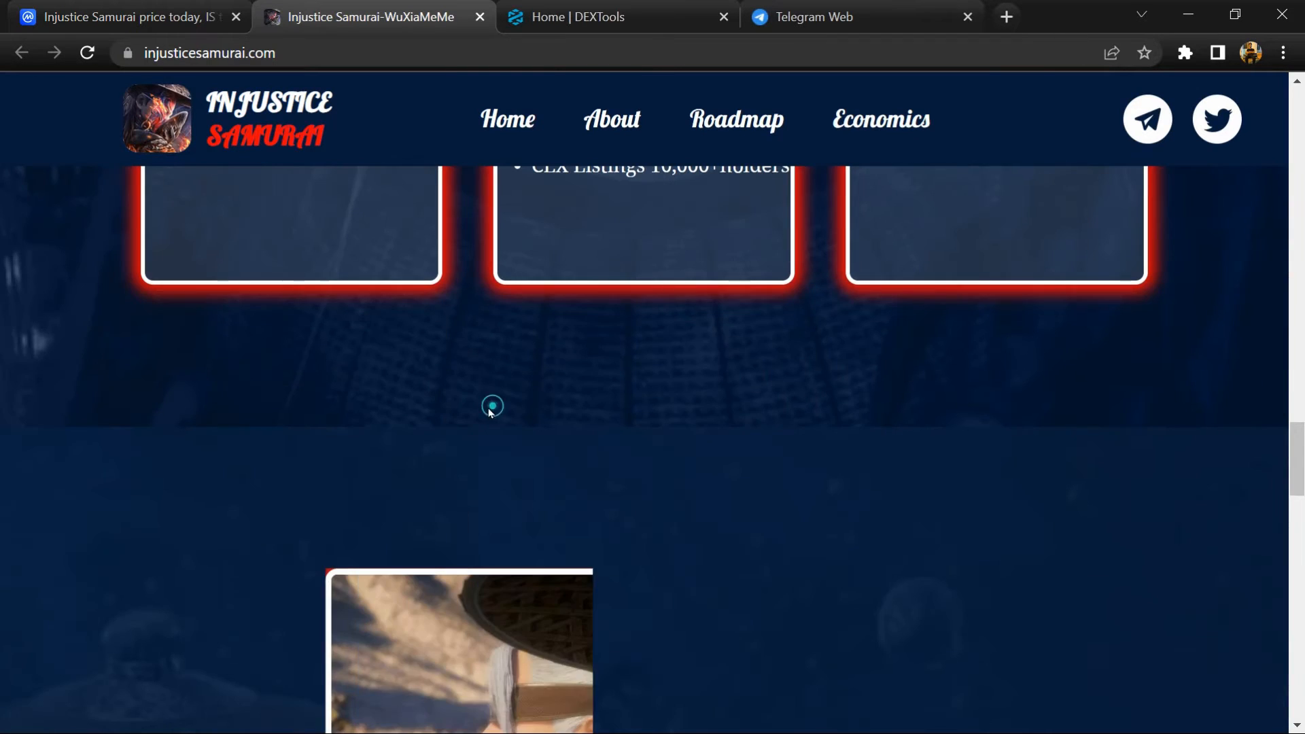
scroll("down", 3)
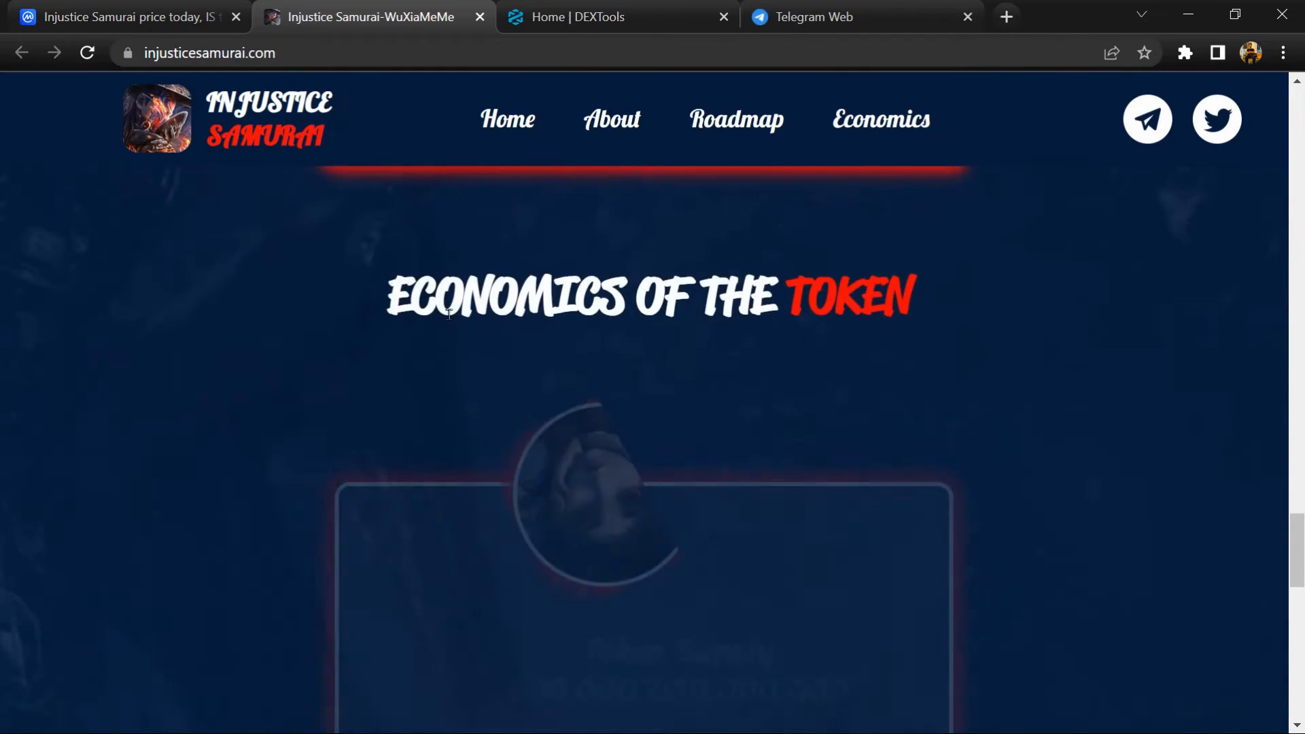
scroll("down", 3)
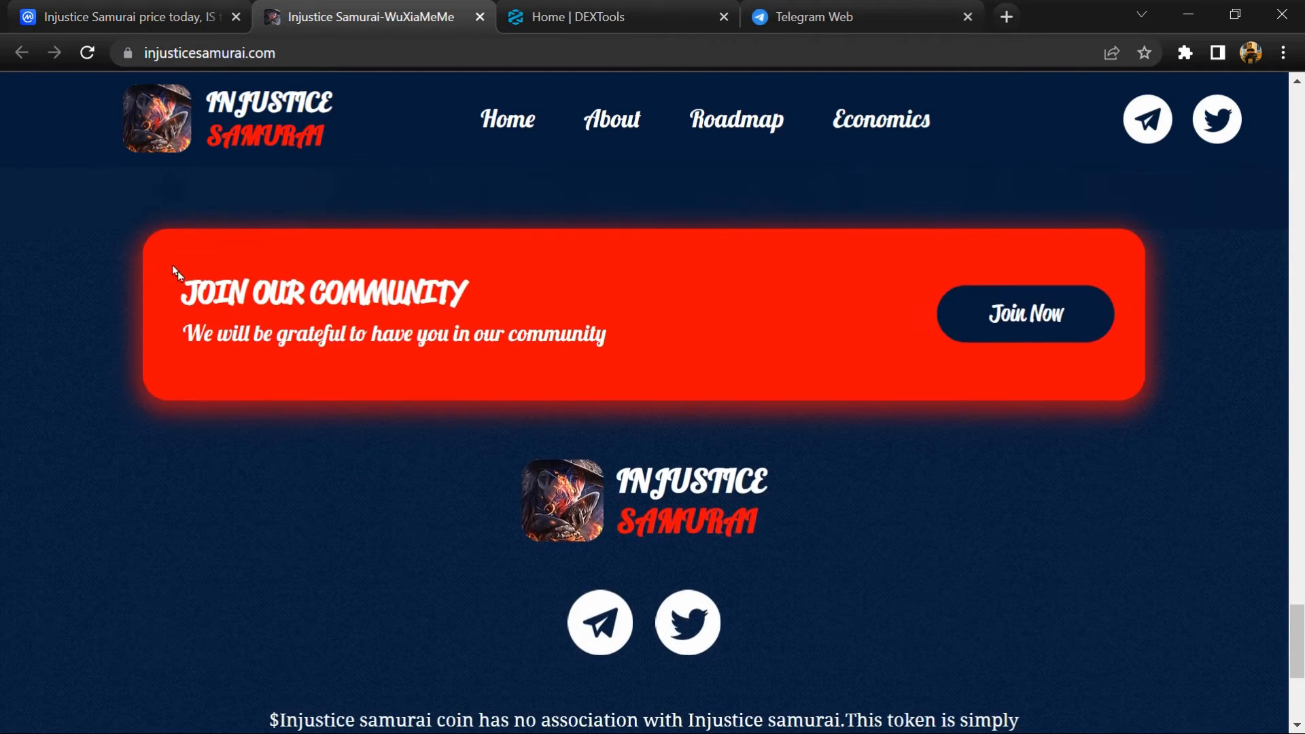
scroll("down", 3)
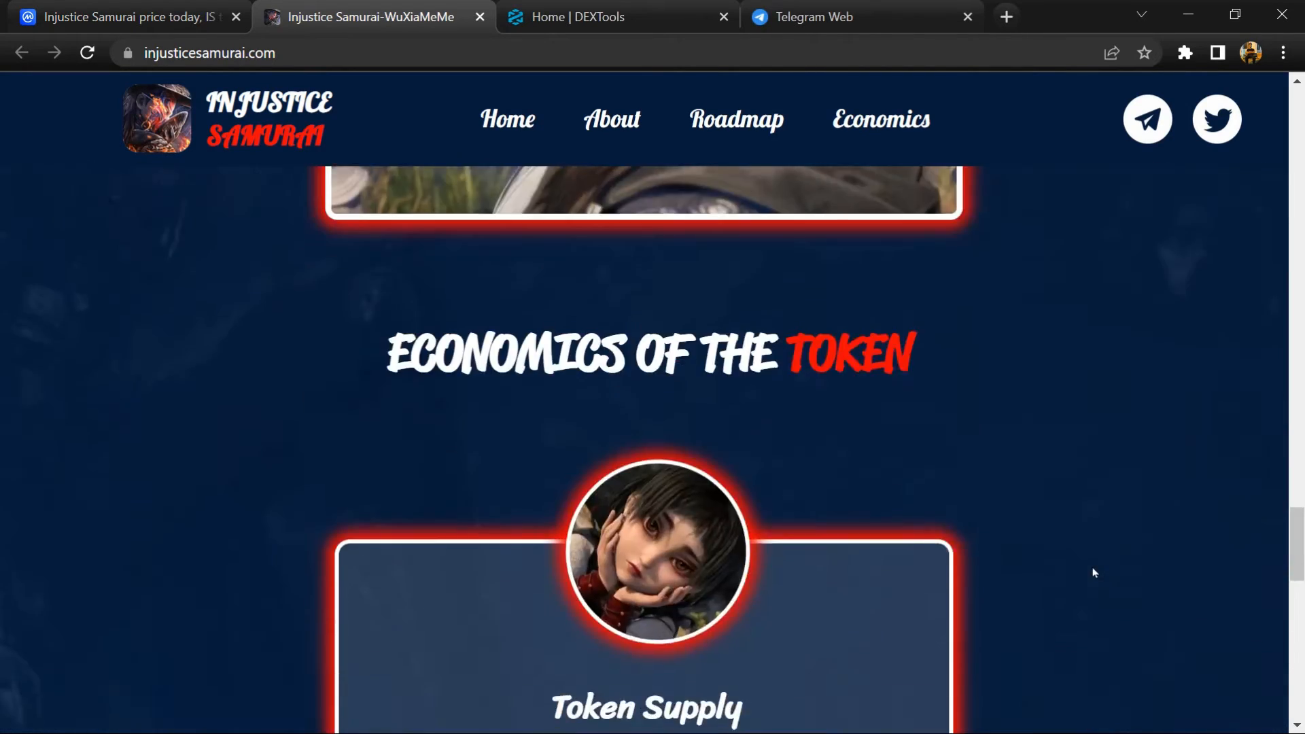
scroll("up", 3)
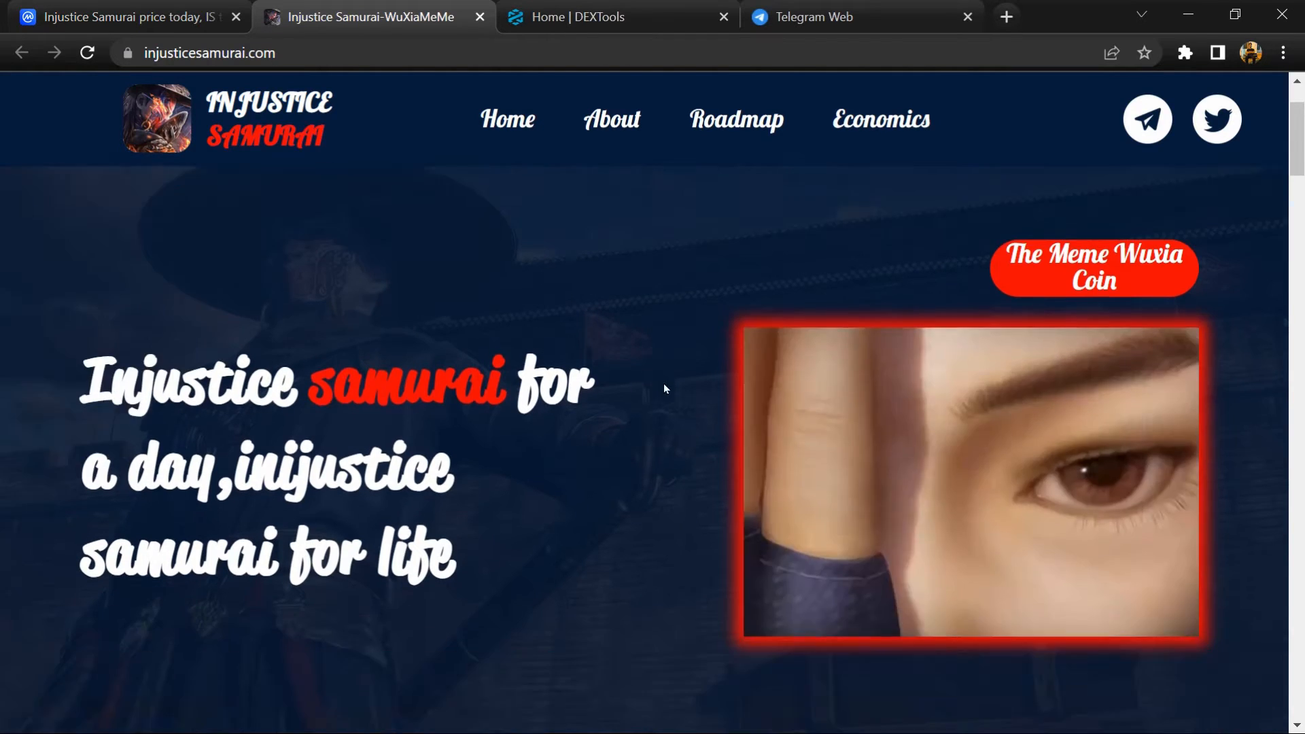
scroll("down", 3)
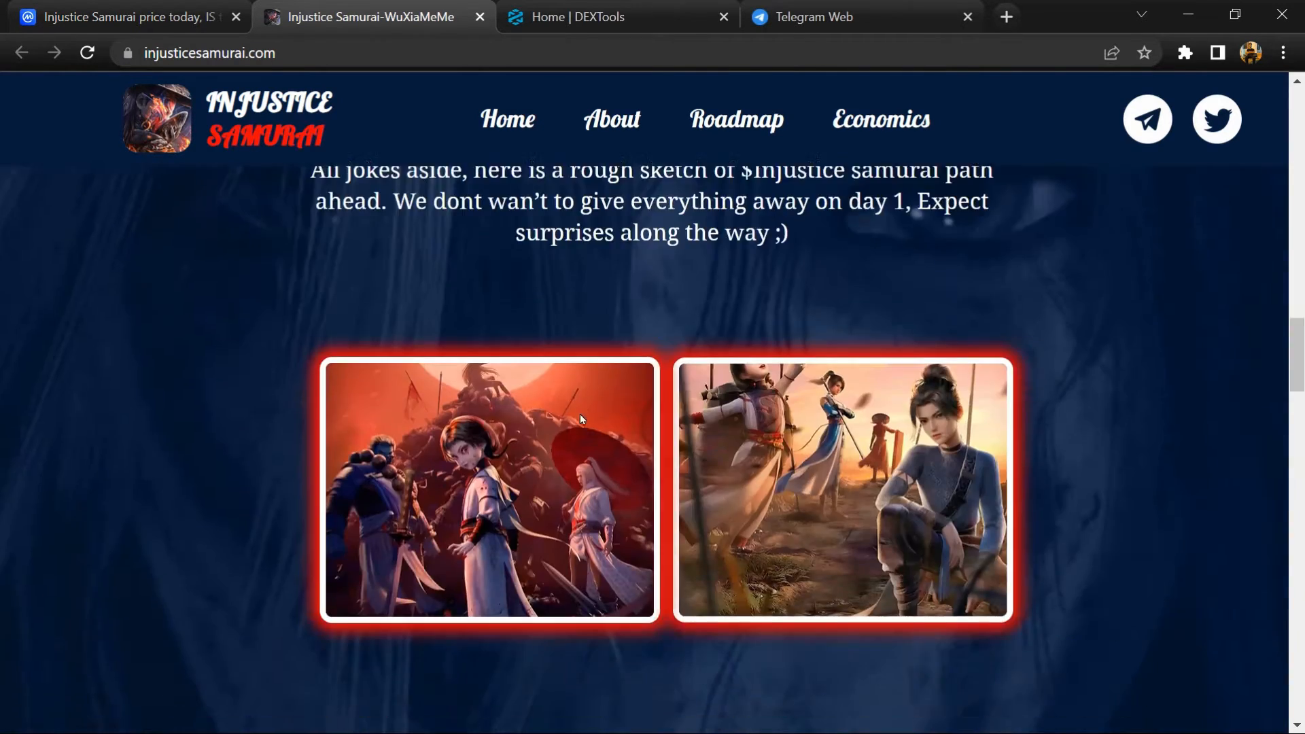
scroll("down", 3)
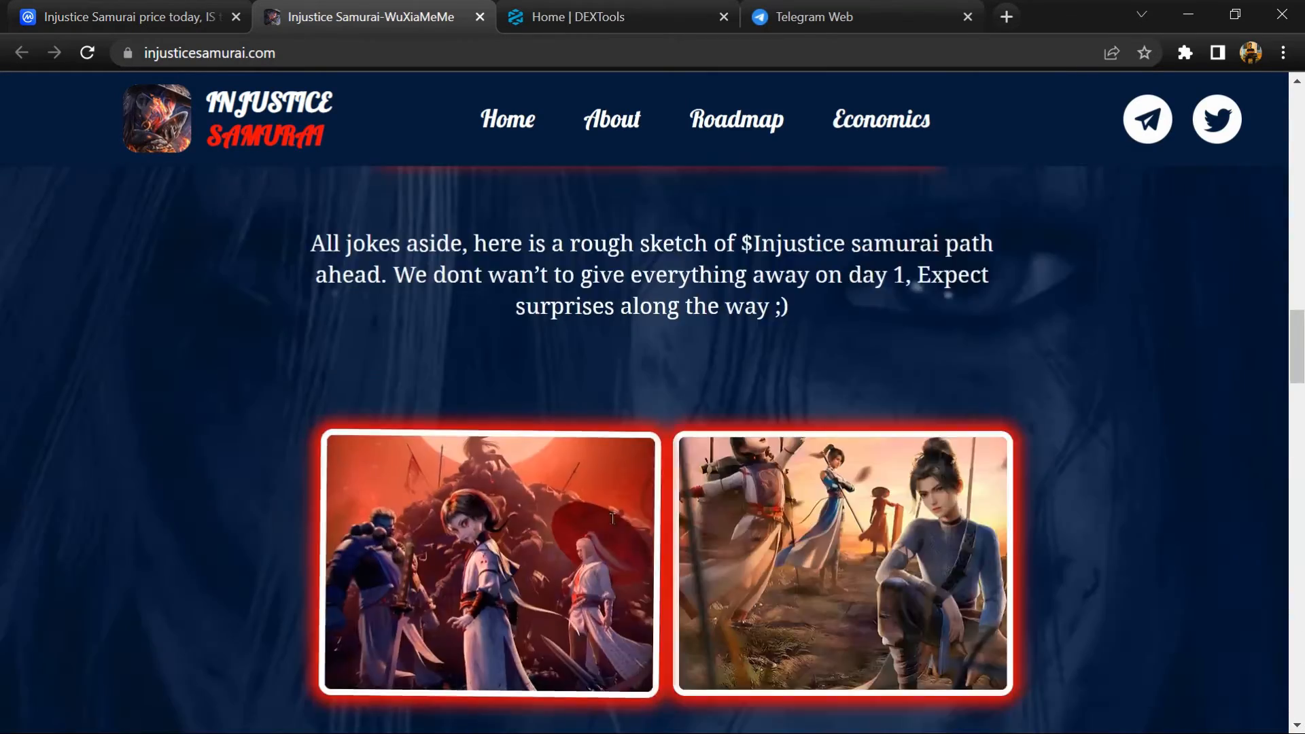
scroll("down", 3)
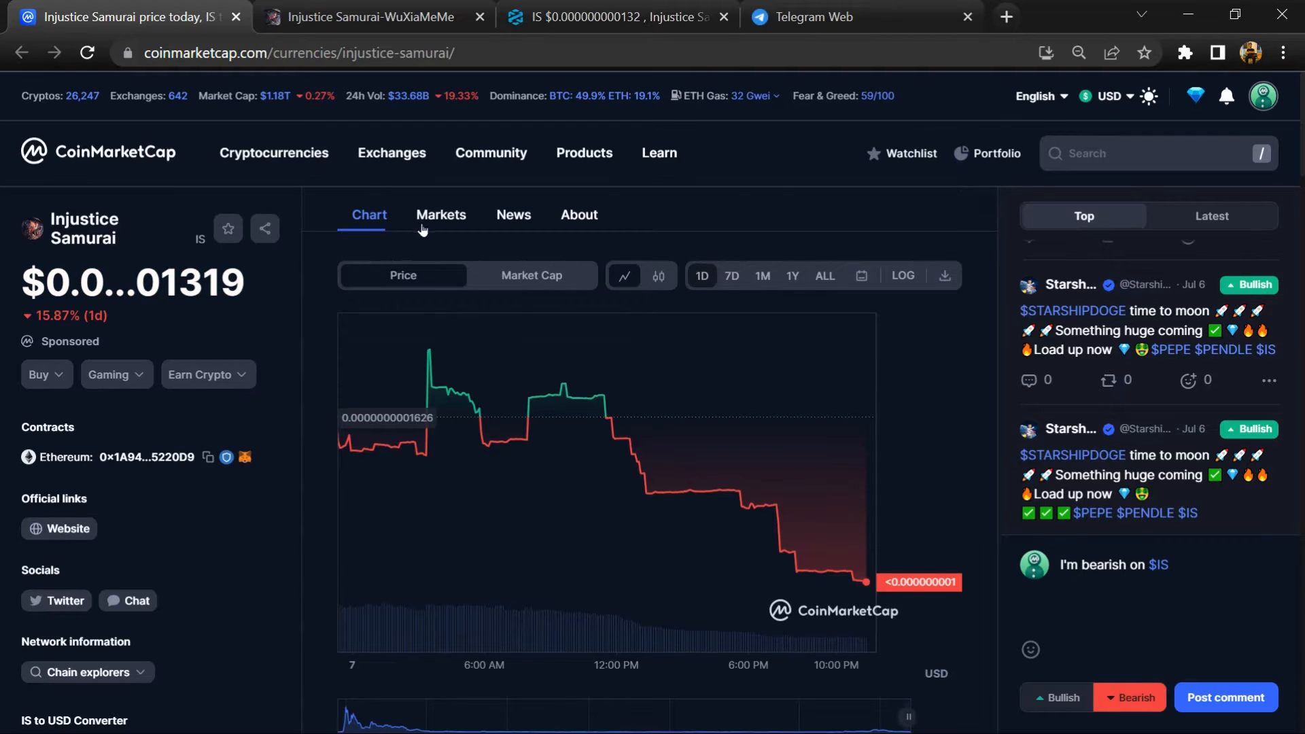
left_click(440, 214)
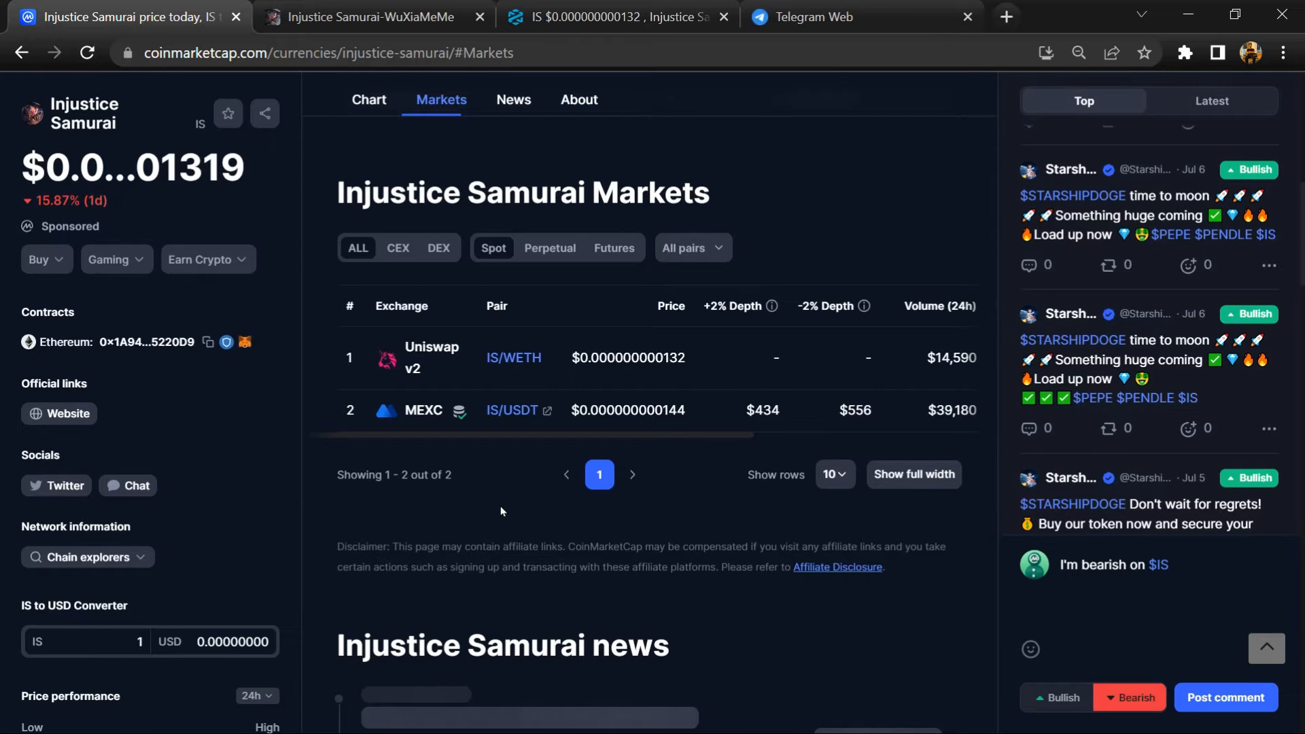
left_click(365, 16)
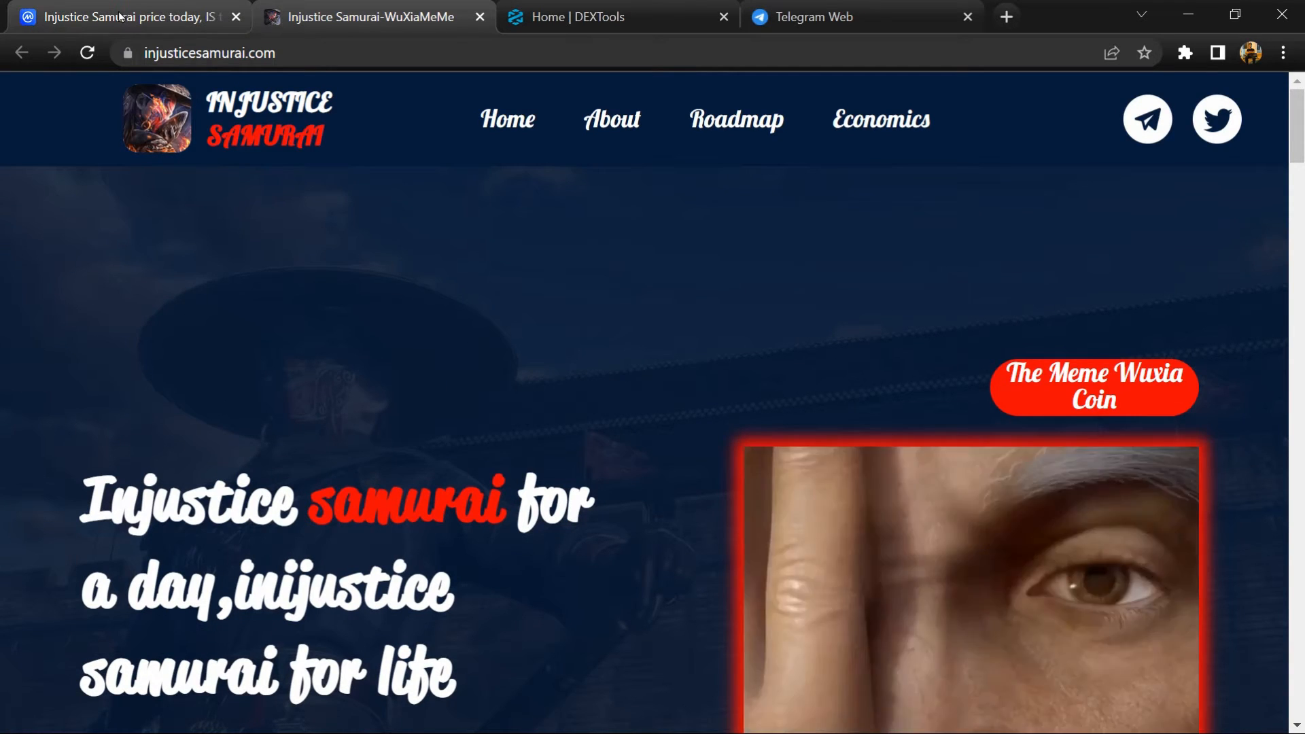
left_click(130, 16)
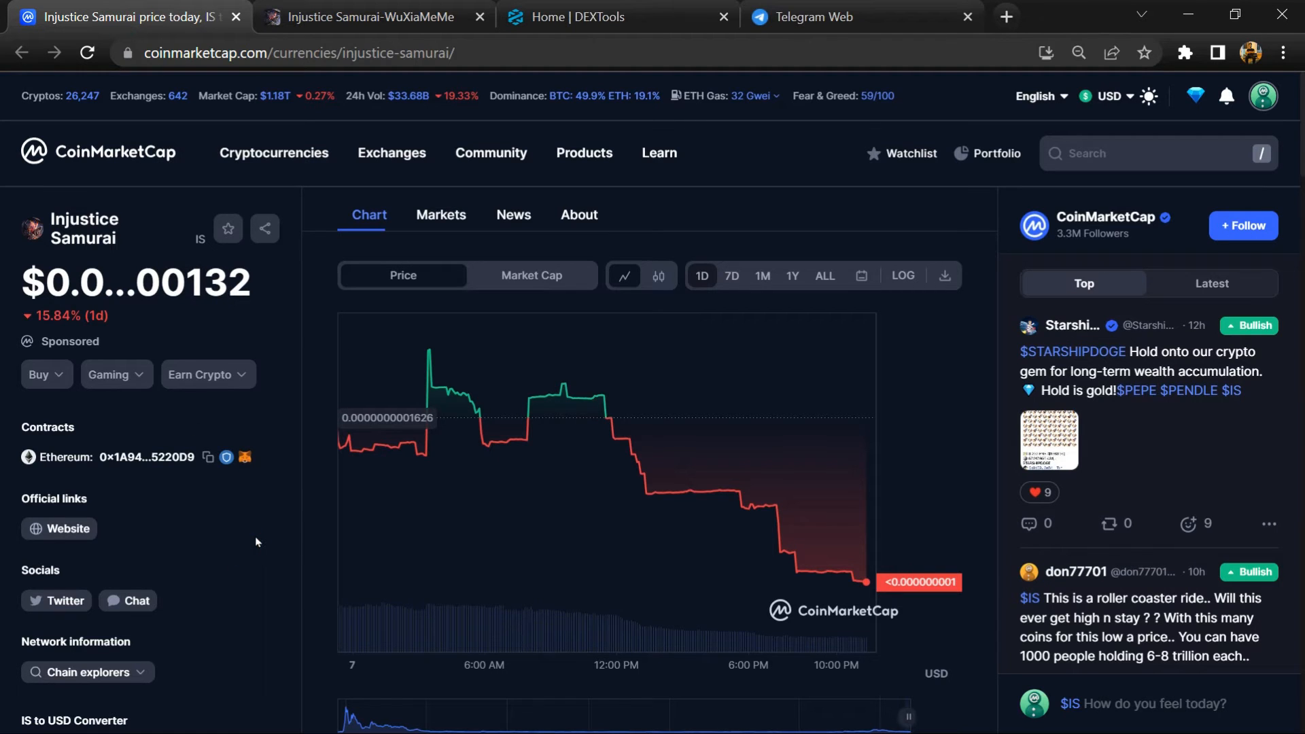
mouse_move(1133, 699)
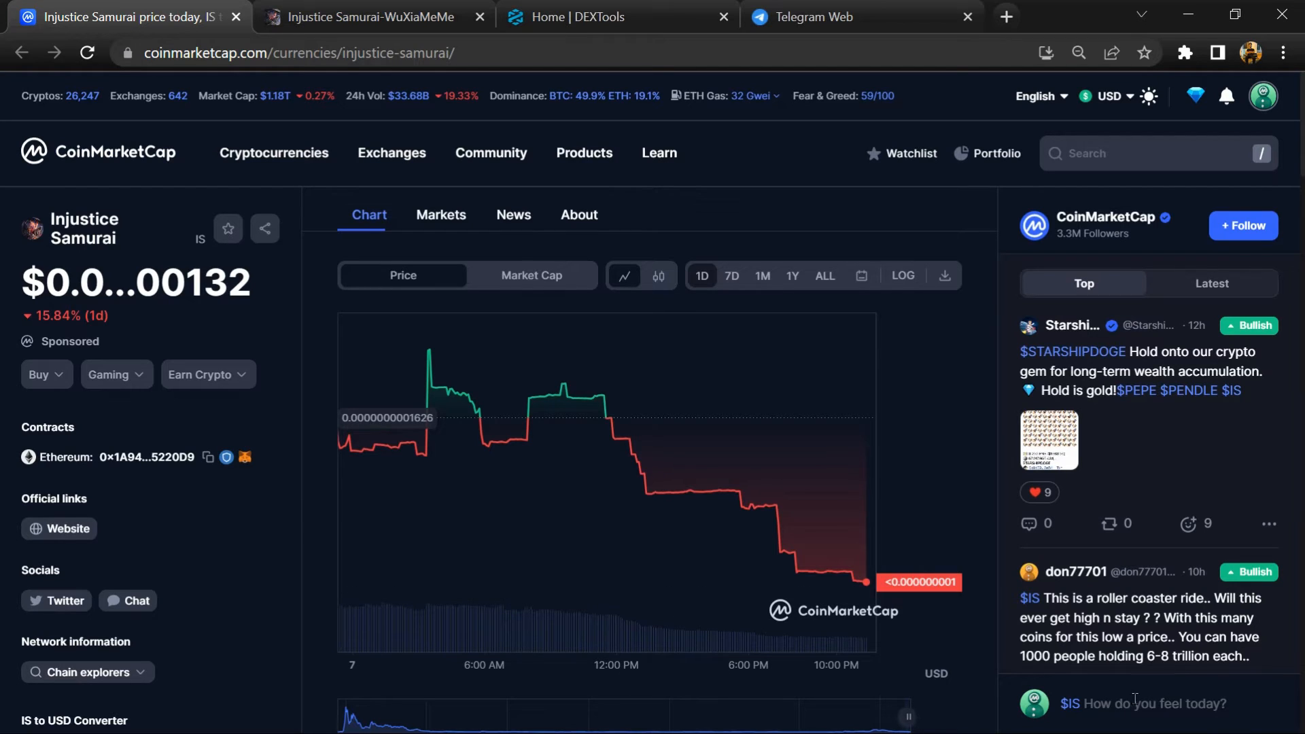
Post 'I'm bullish on $IS' and browse the CoinMarketCap community comments
type("I'm bullish on $IS")
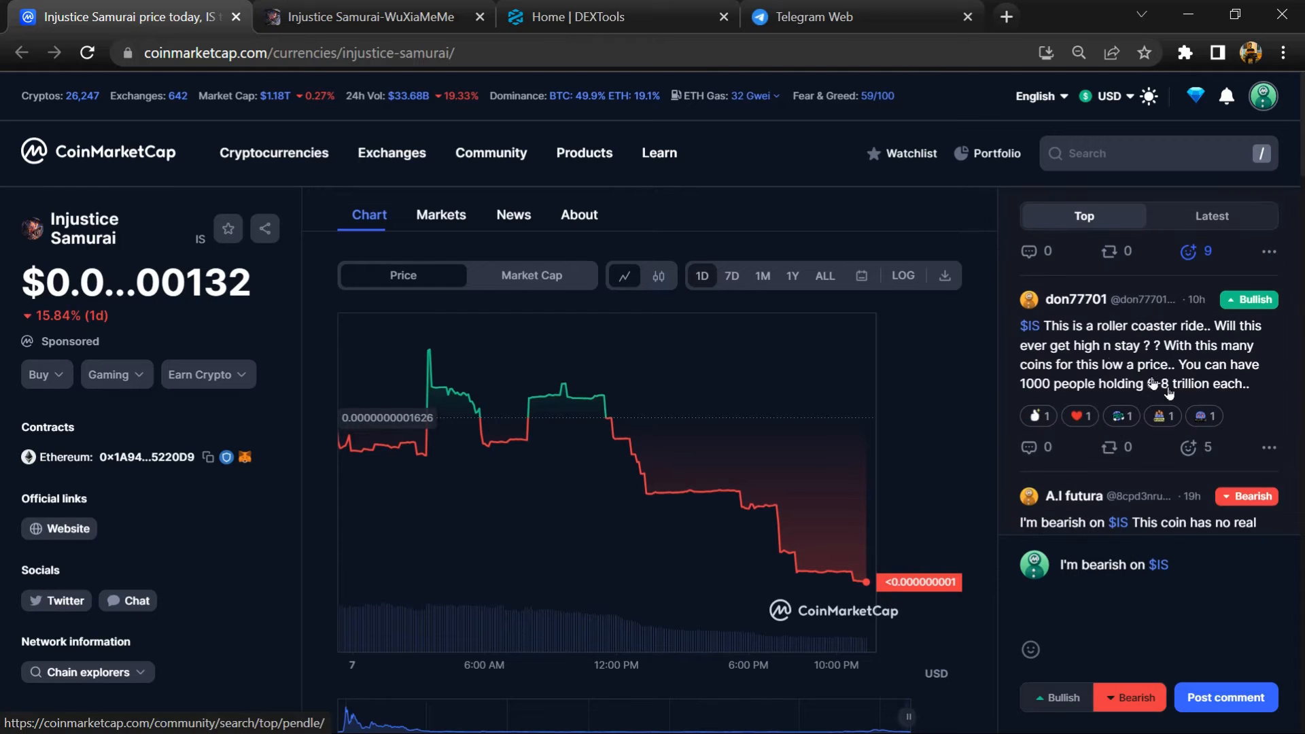
scroll("down", 3)
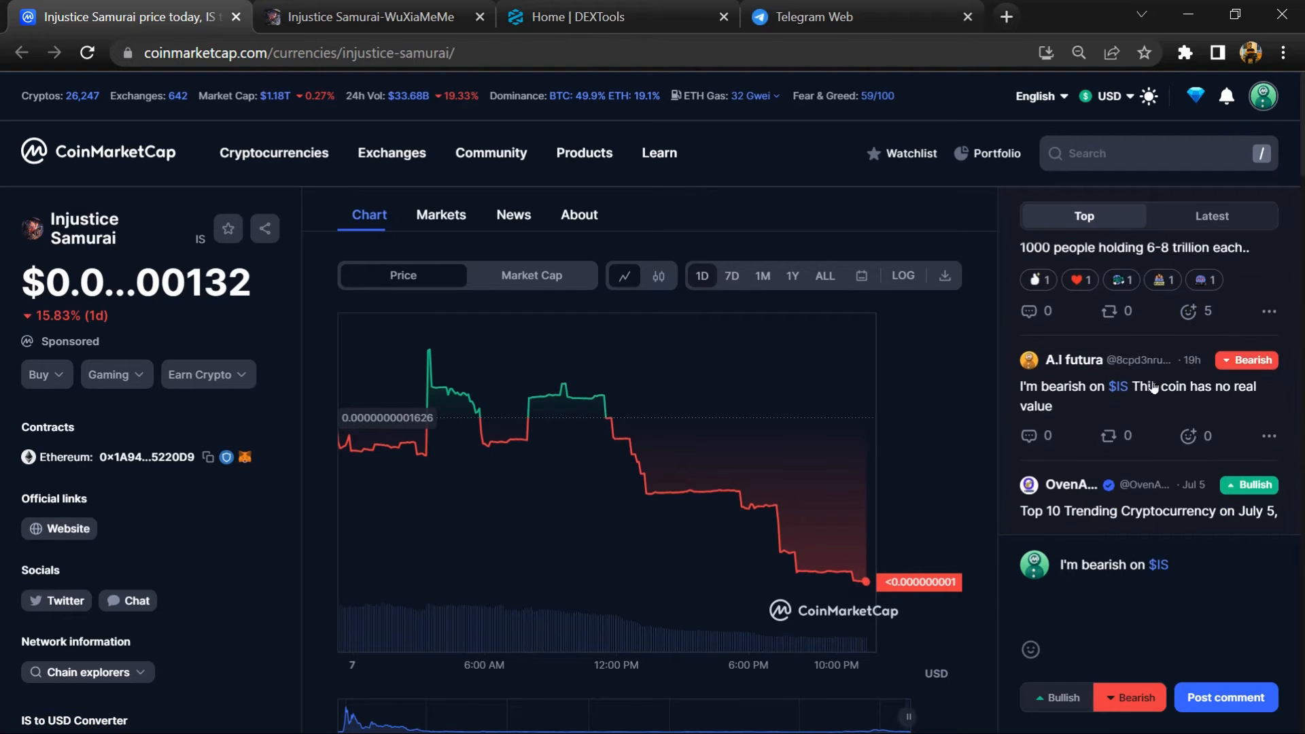
scroll("down", 3)
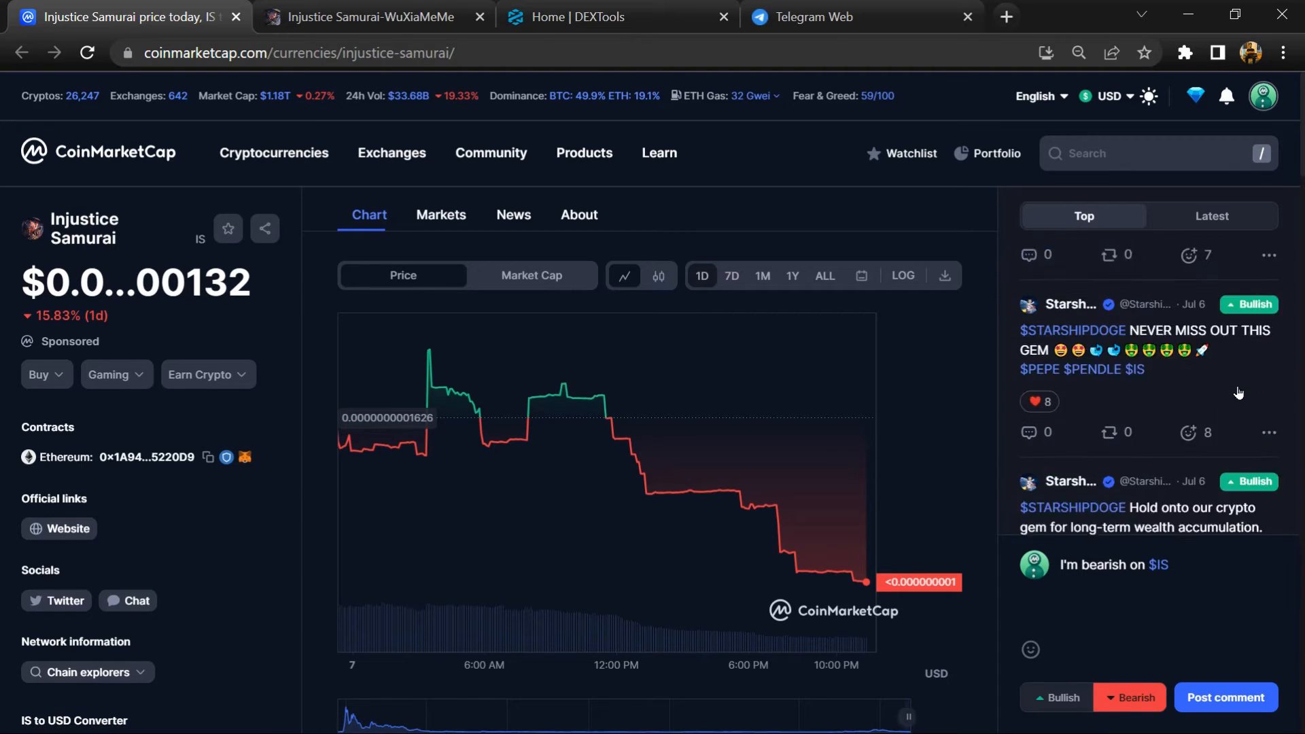
scroll("down", 3)
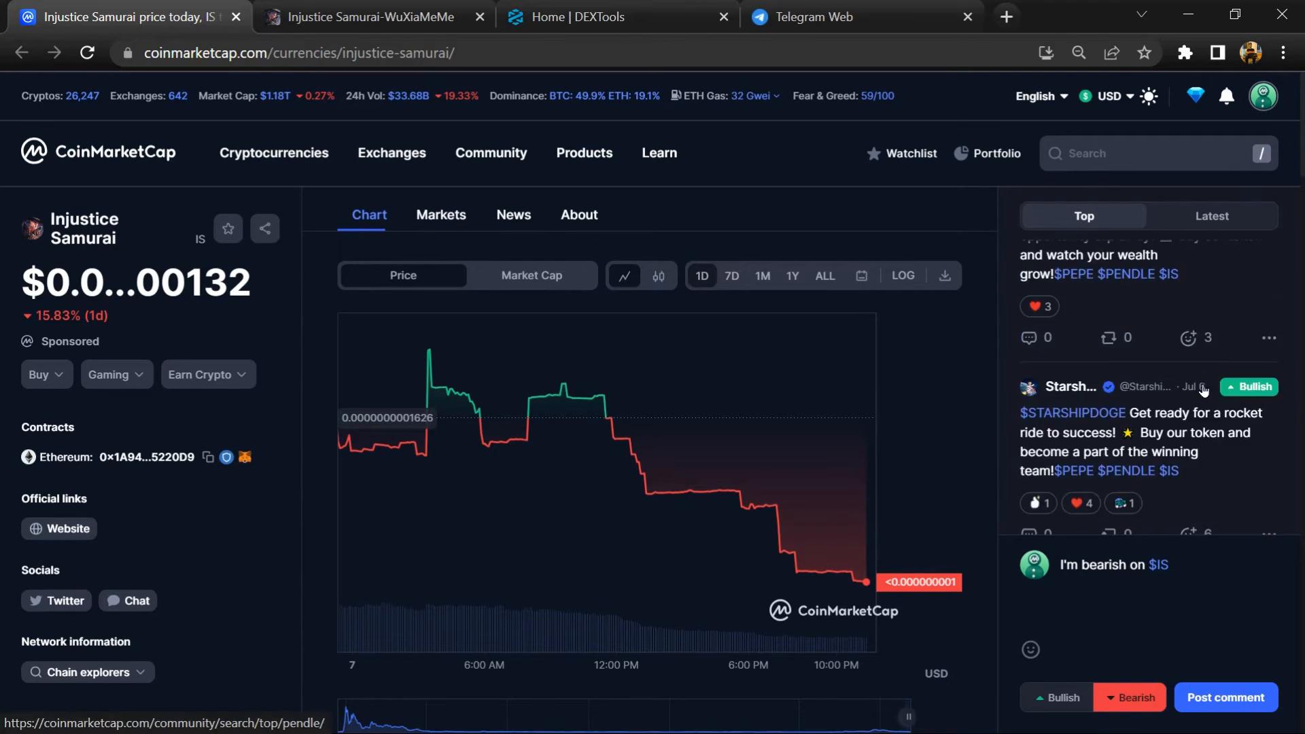
scroll("down", 3)
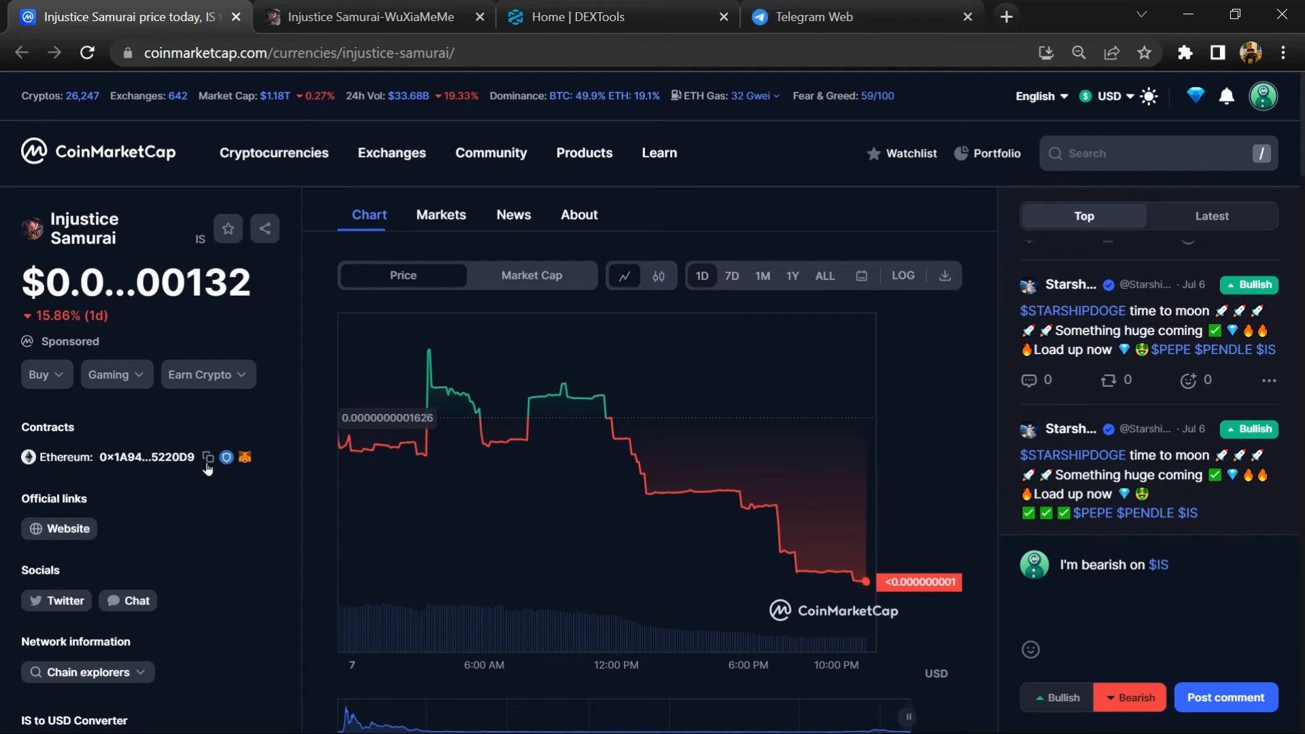
Copy the token's Ethereum contract address and switch to the DEXTools site
left_click(207, 456)
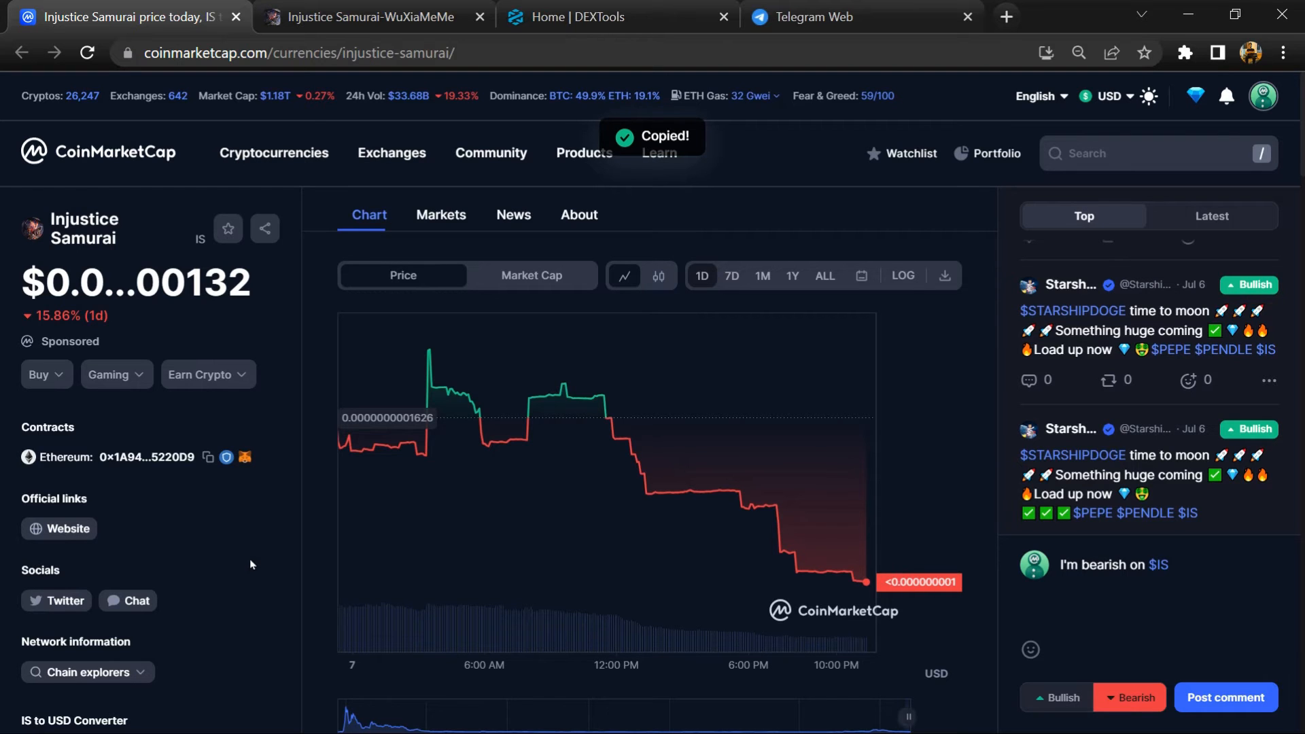
left_click(617, 16)
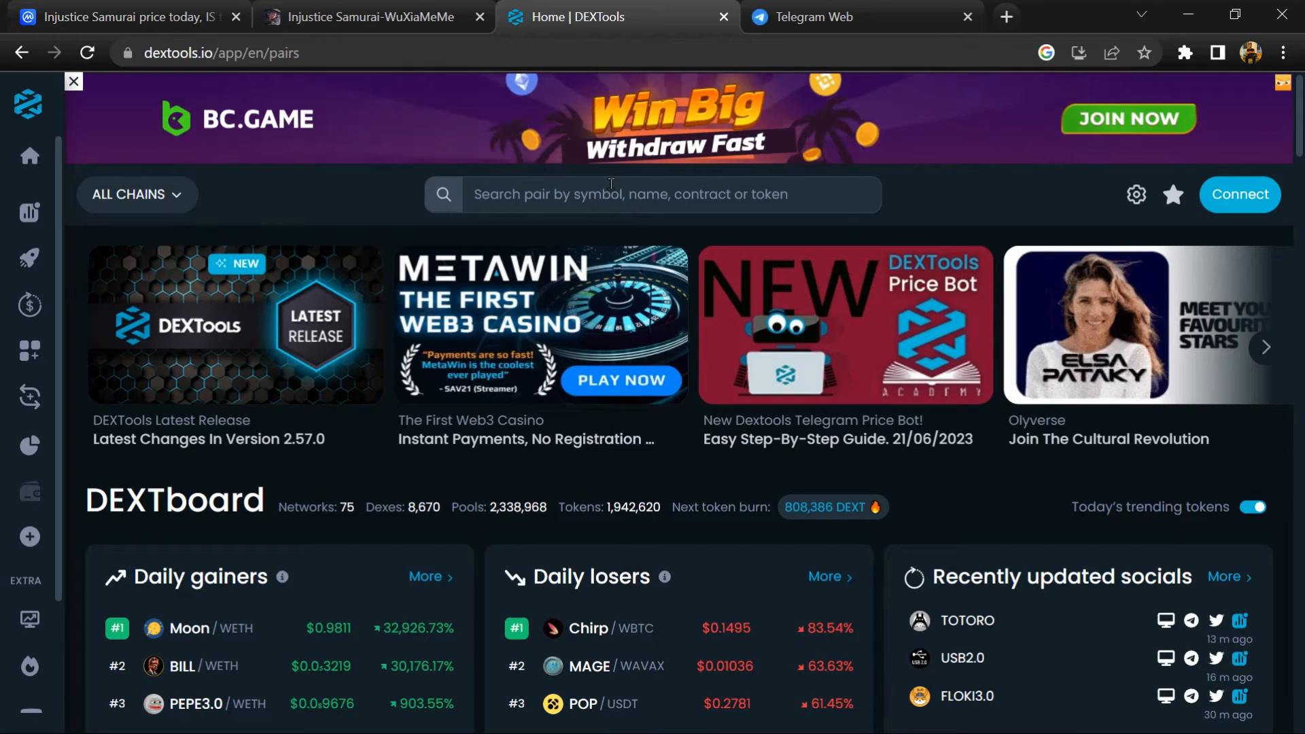
Search DEXTools by the pasted contract address and open the IS/WETH v2 pair page
left_click(651, 195)
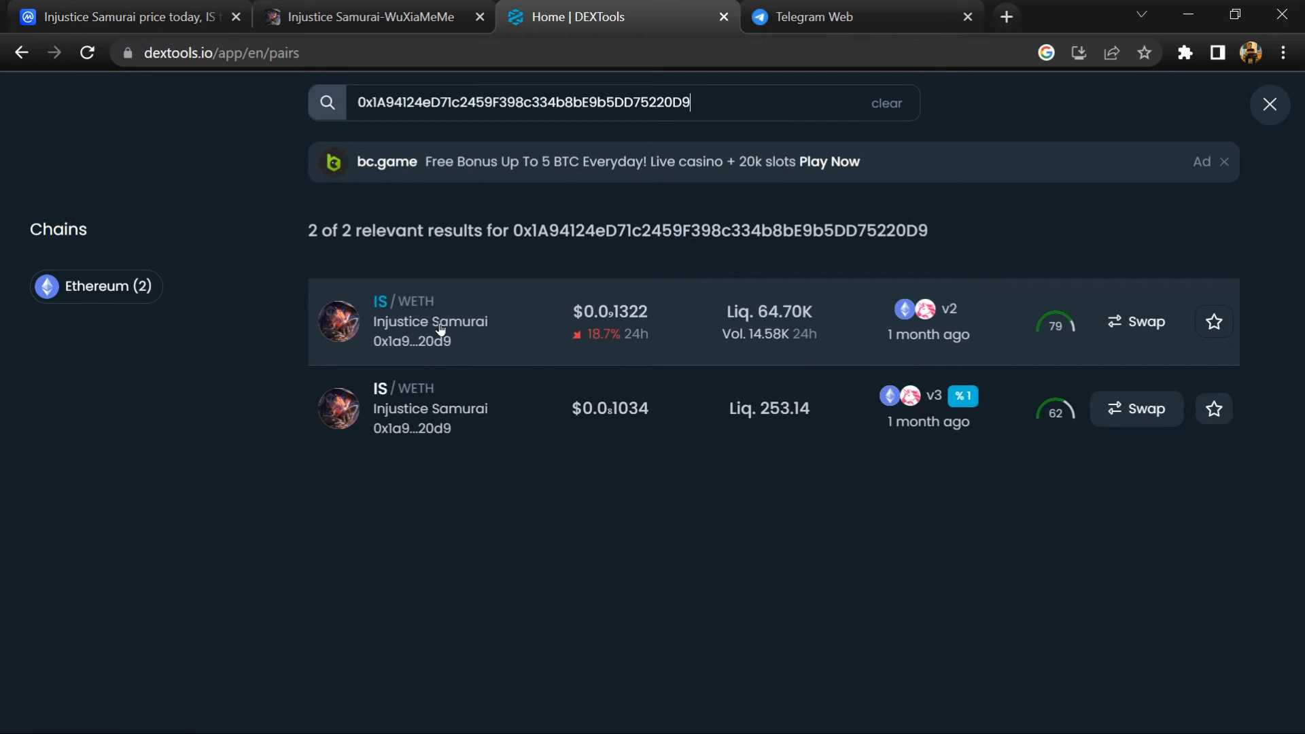
left_click(440, 321)
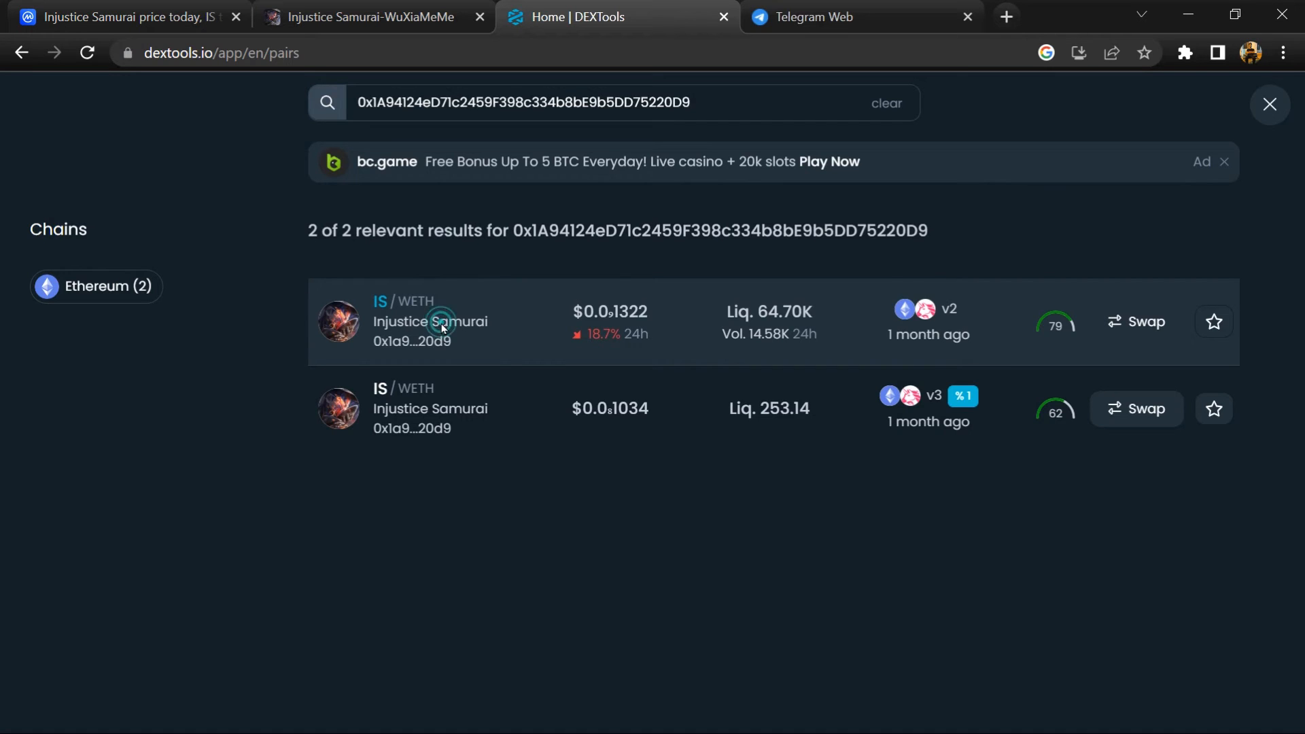
left_click(431, 321)
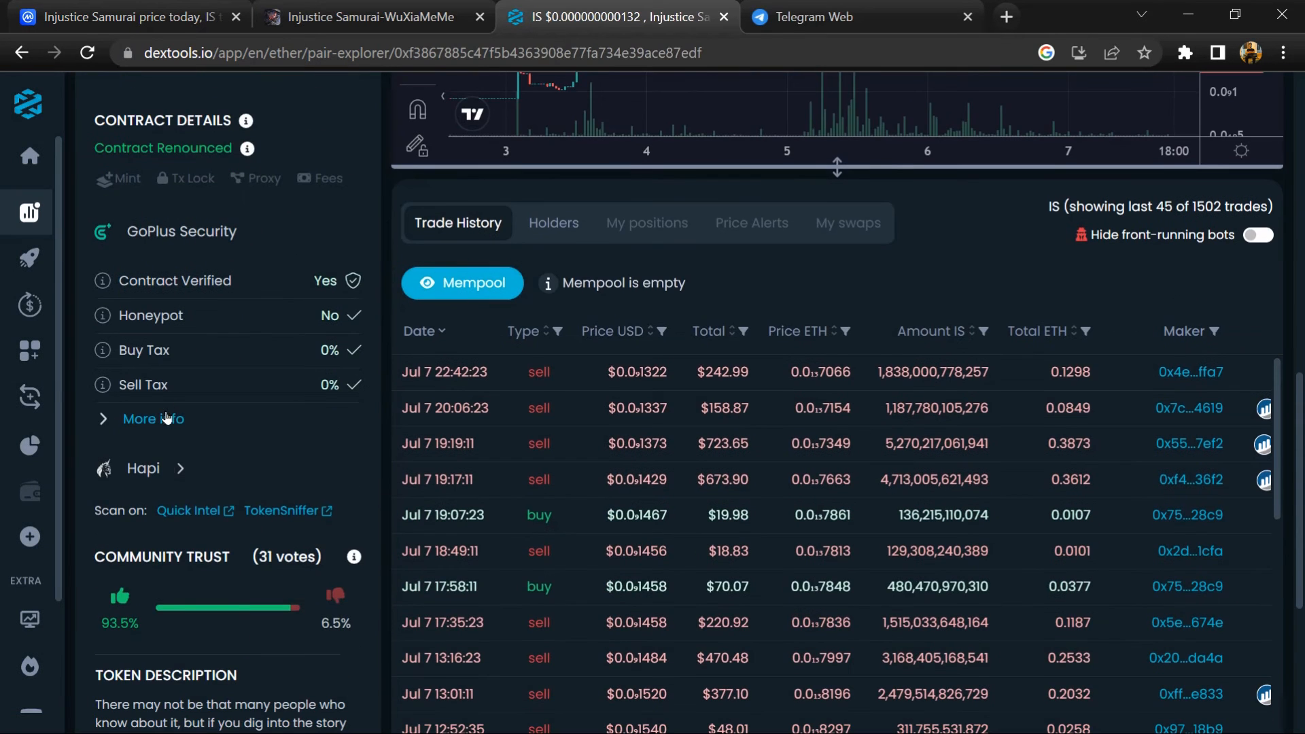
Highlight the 6.5% community vote, browse the 1502-trade history, then return to CoinMarketCap
double_click(162, 556)
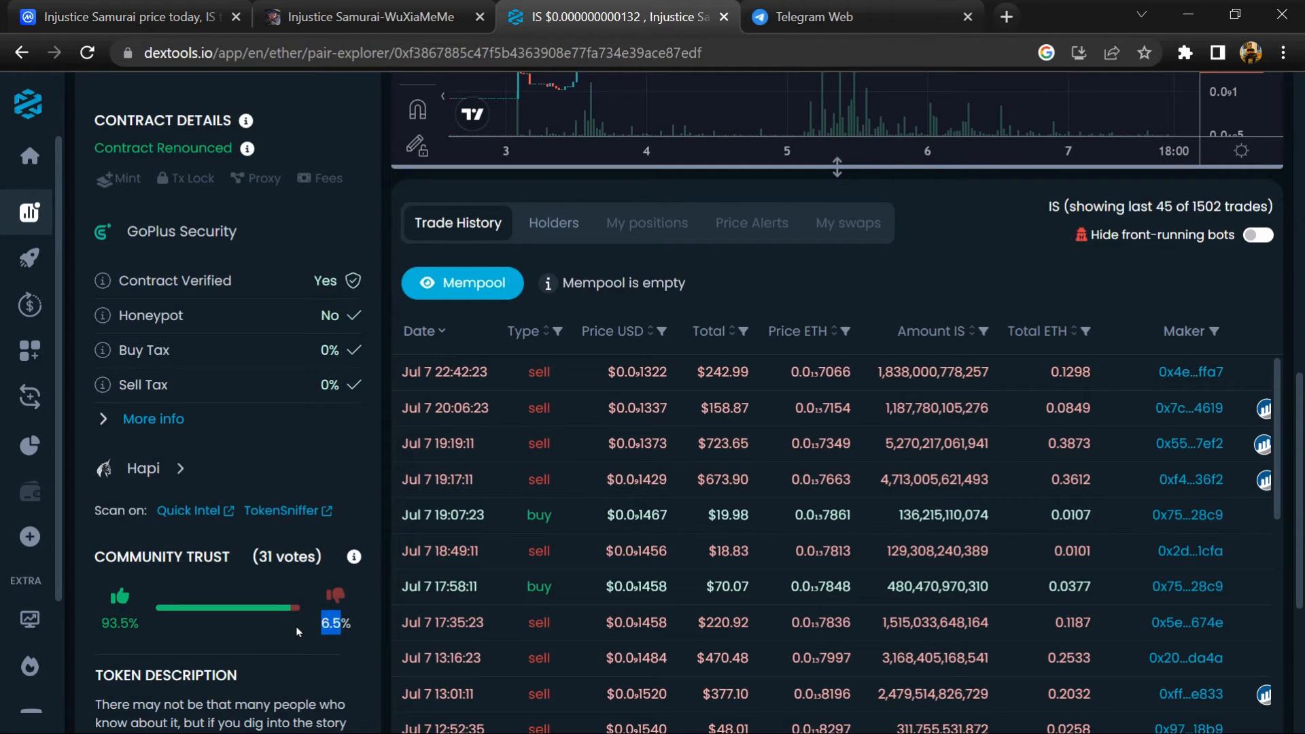
scroll("down", 3)
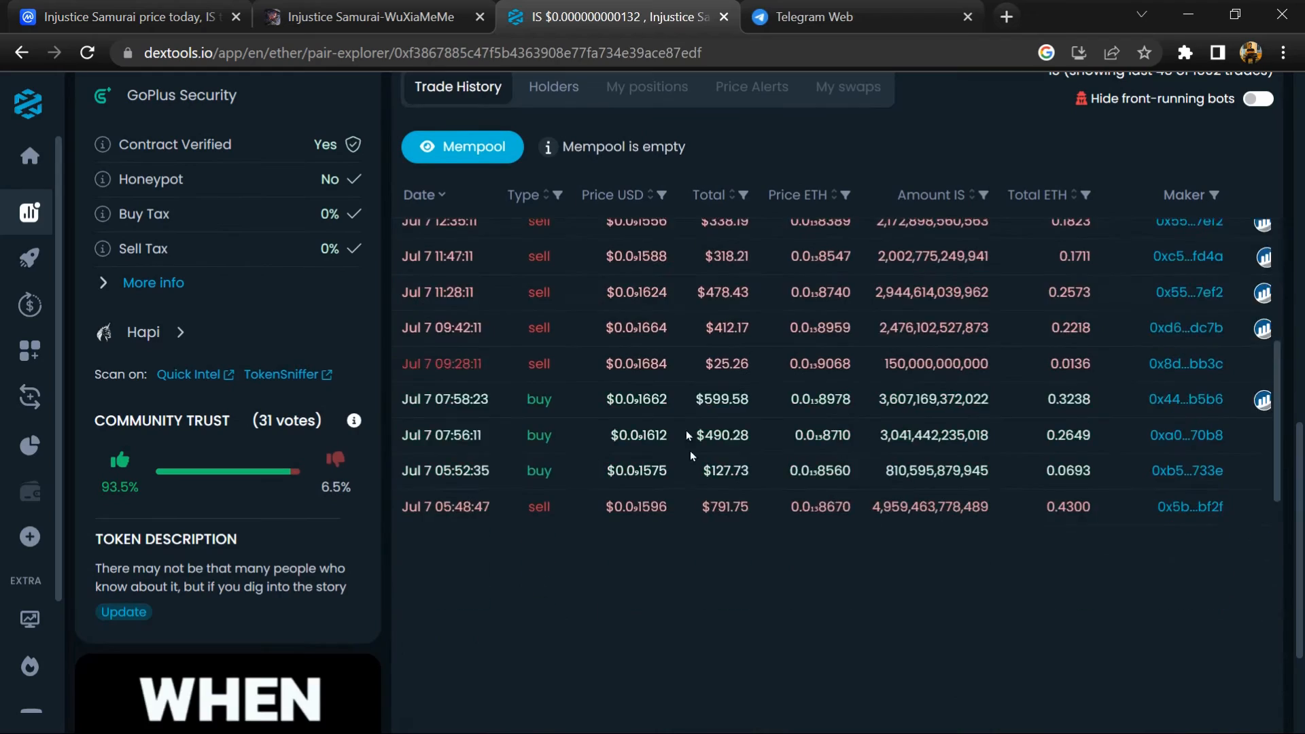
scroll("down", 3)
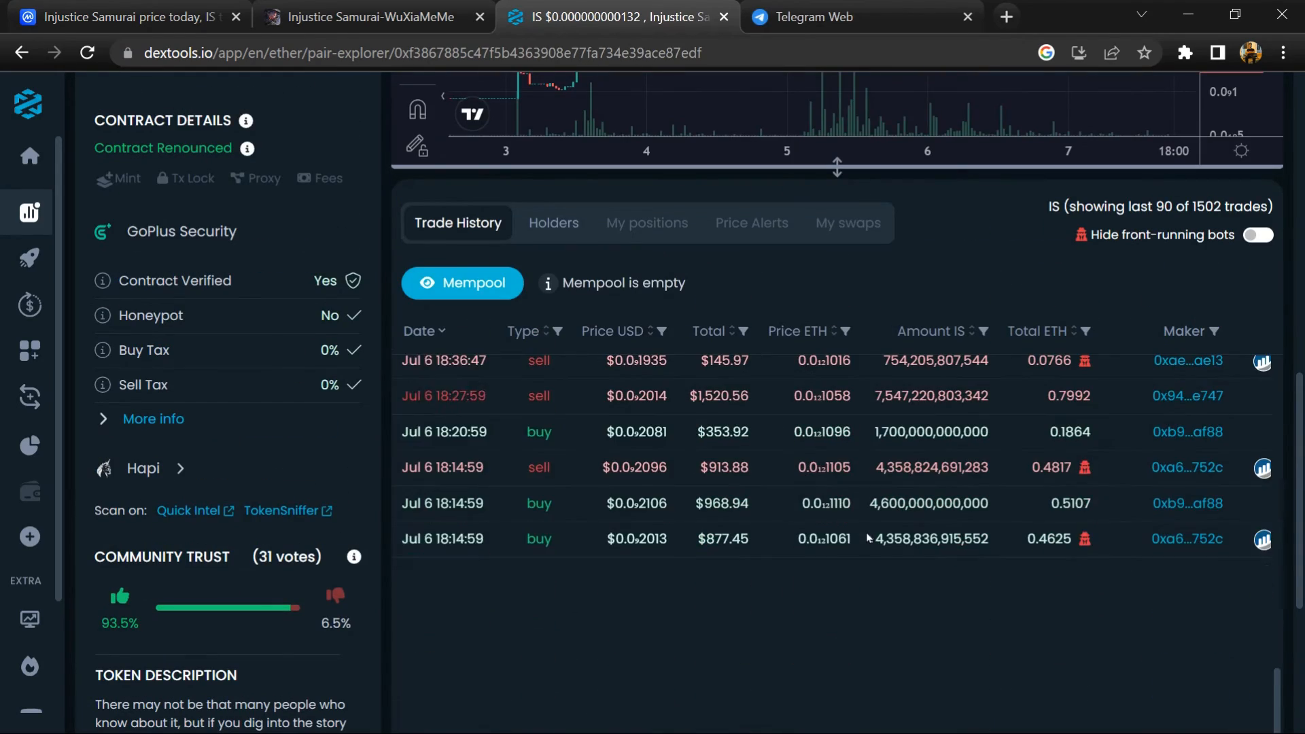
left_click(130, 16)
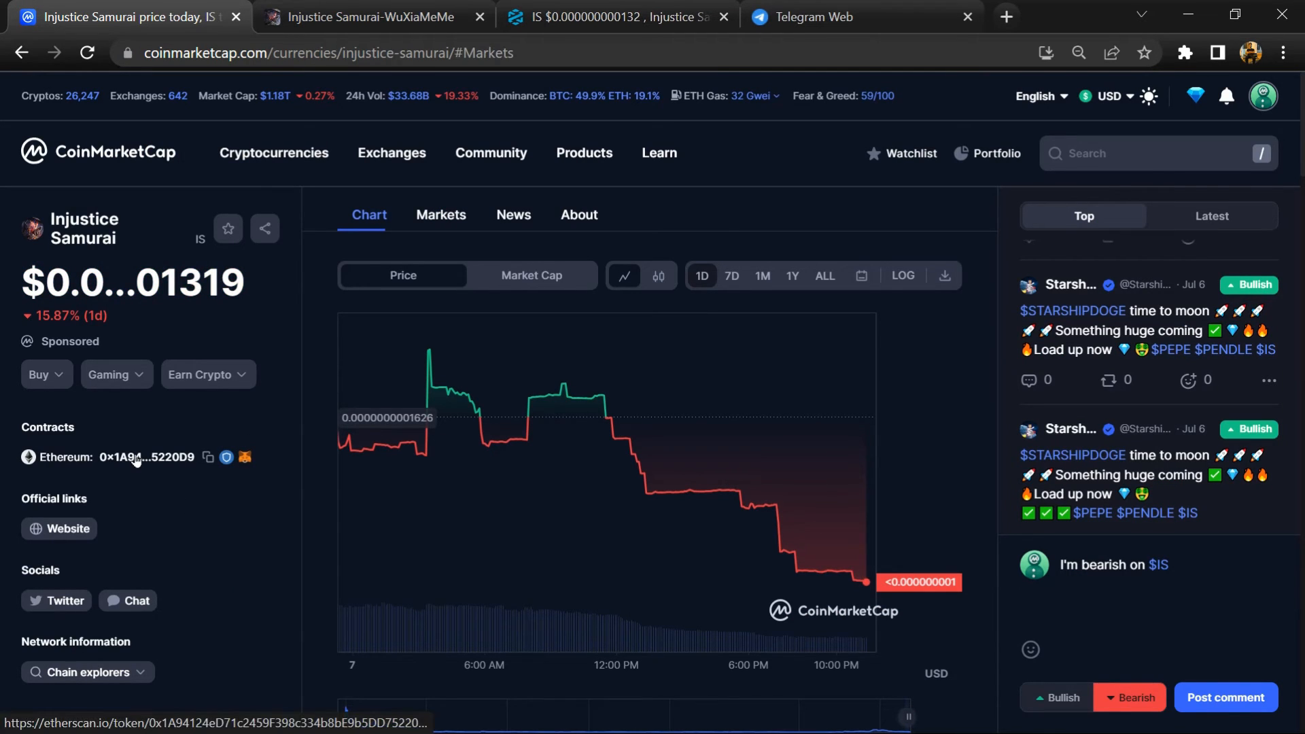
Open the Injustice Samurai contract on Etherscan from its CoinMarketCap address link
left_click(155, 457)
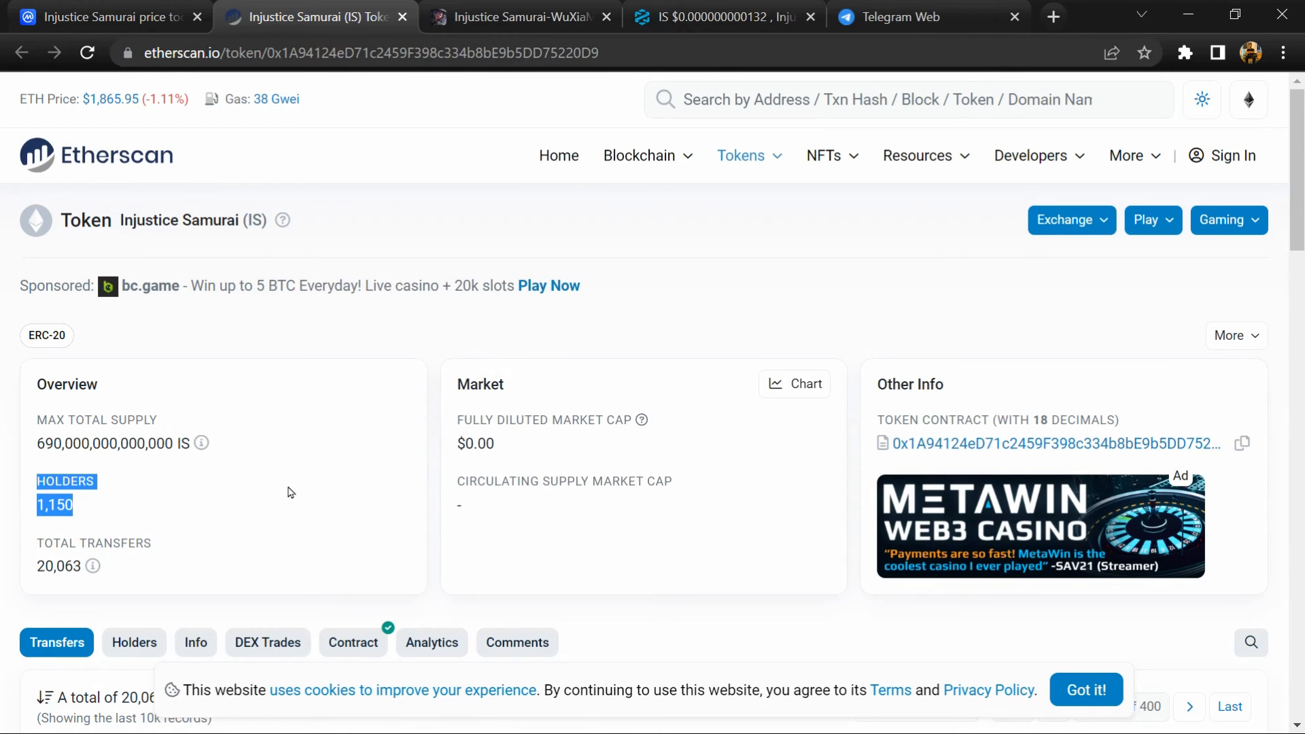
mouse_move(274, 483)
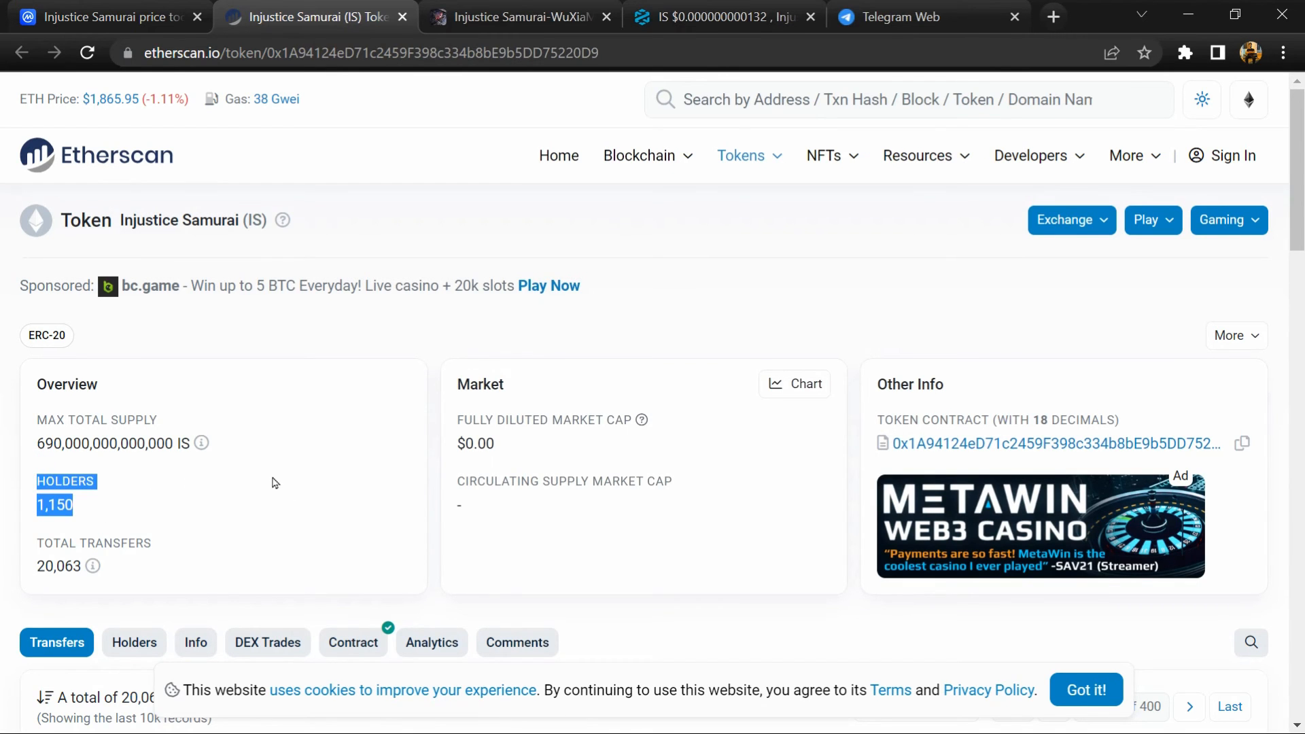
Show the Holders list with Uniswap V2 at 35.62% and MEXC at 35.47% on top
left_click(135, 641)
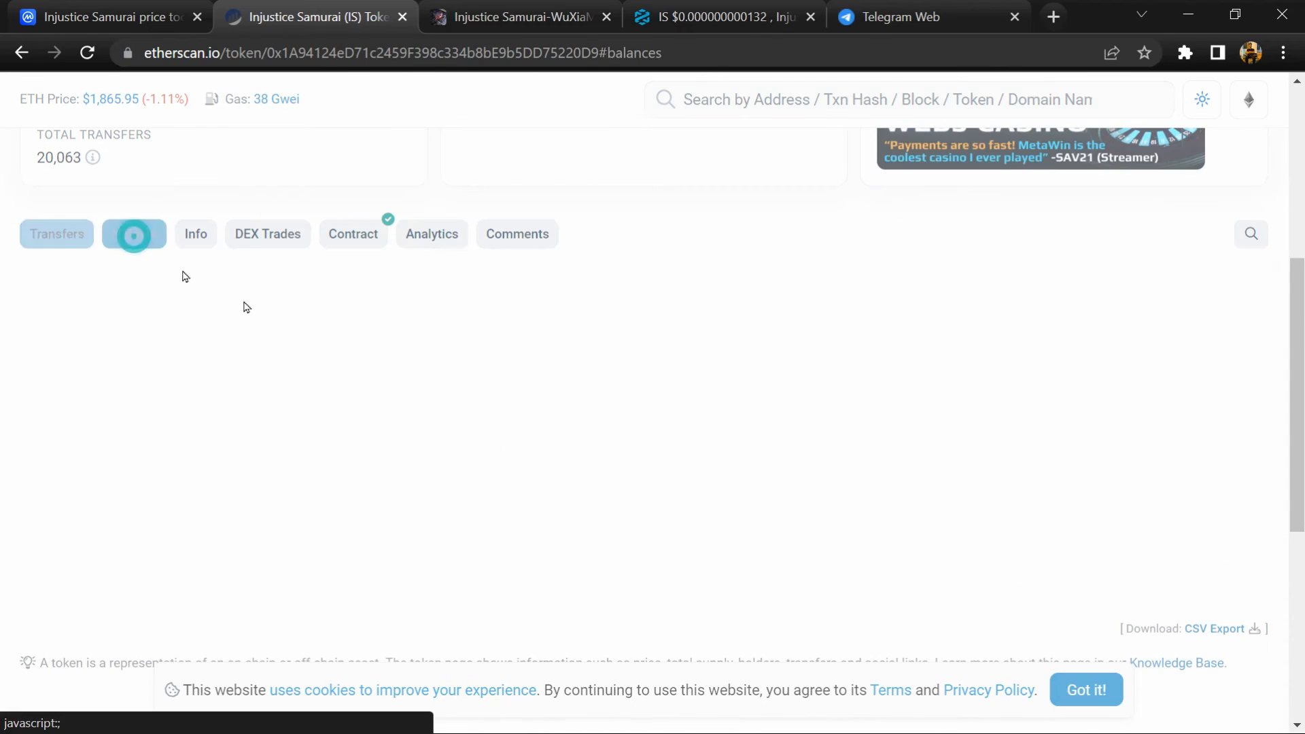
left_click(134, 234)
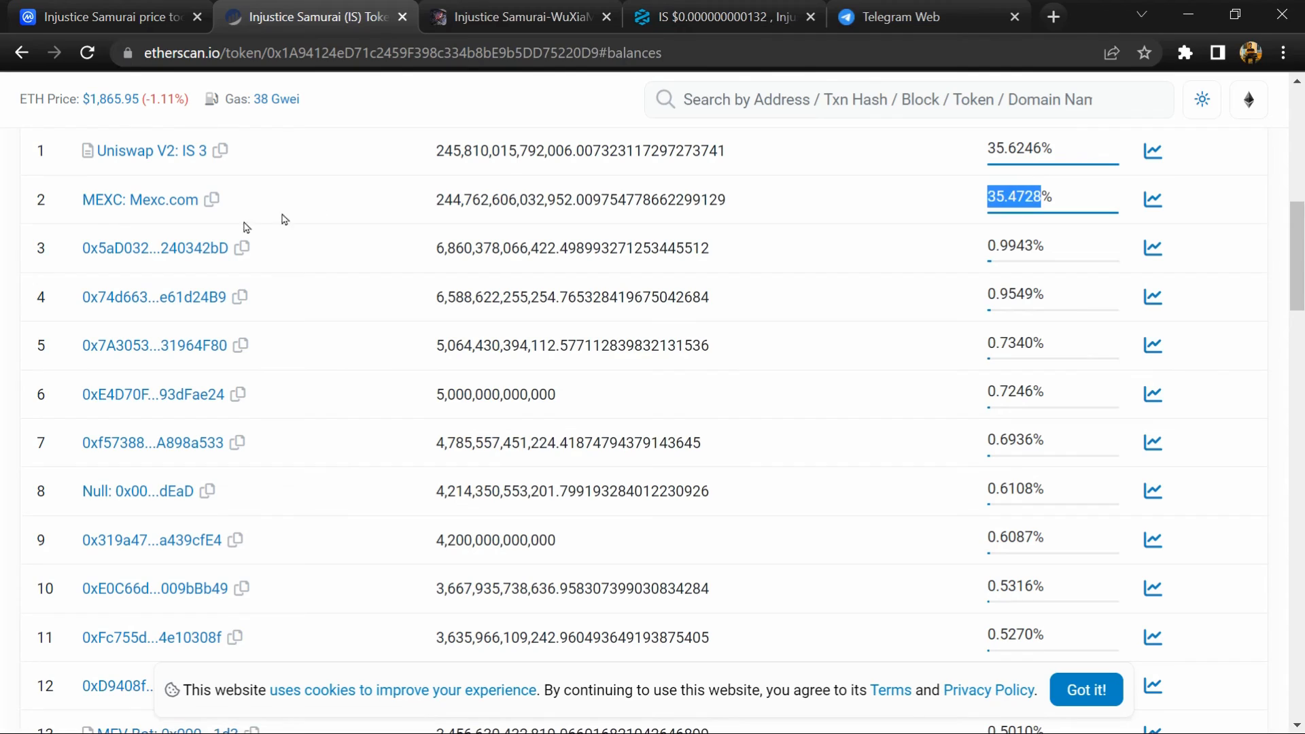
scroll("down", 3)
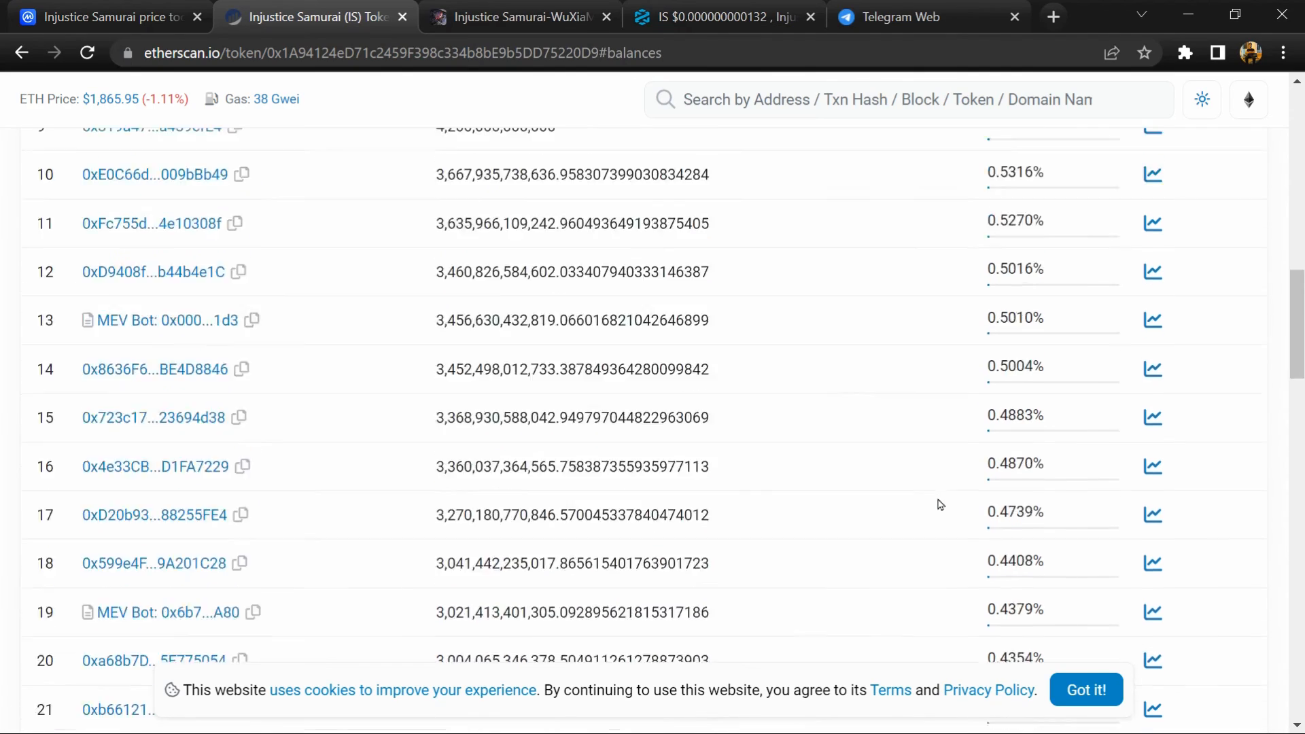
scroll("down", 3)
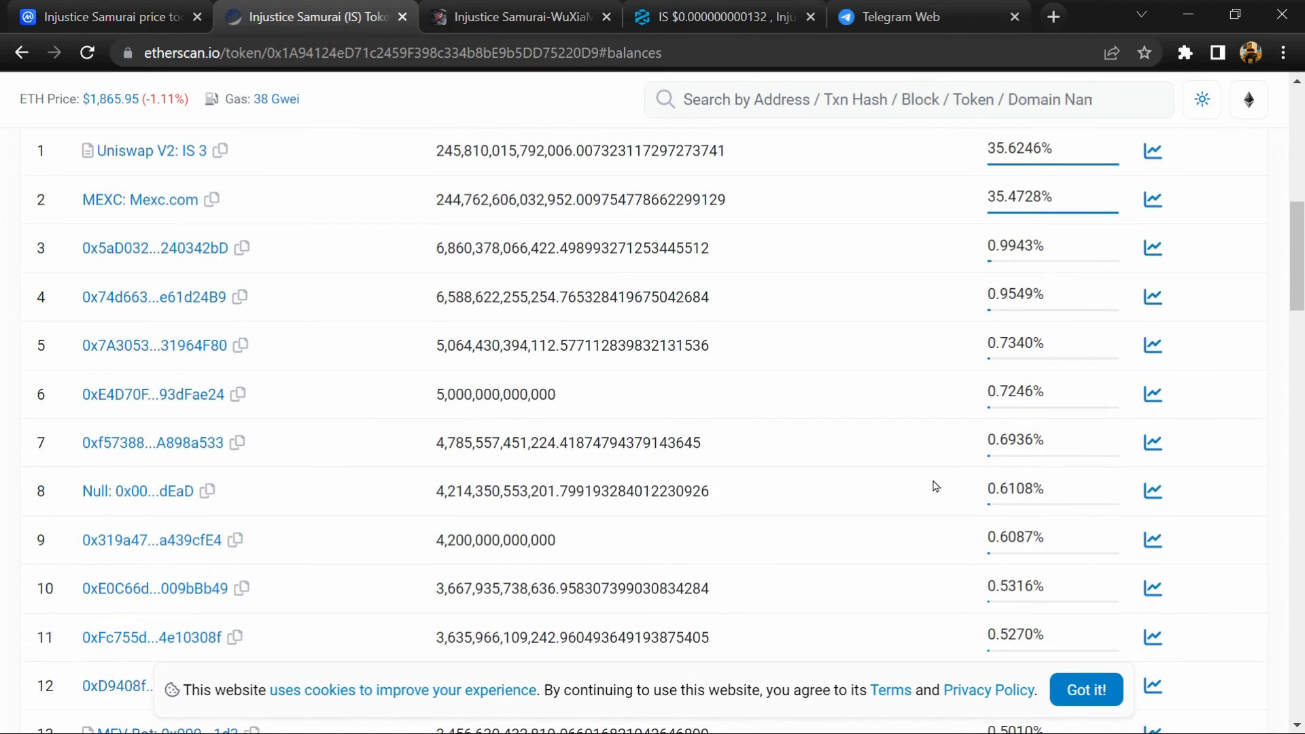
mouse_move(1129, 497)
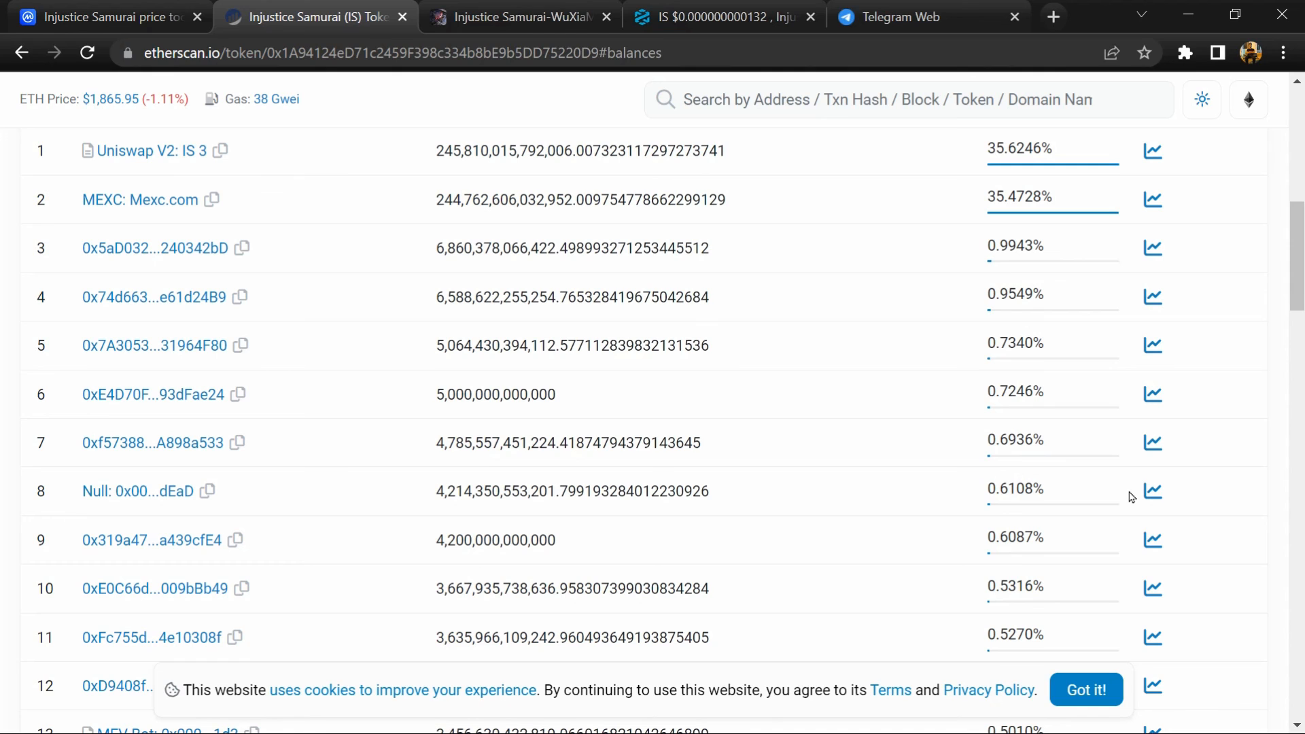
mouse_move(1125, 492)
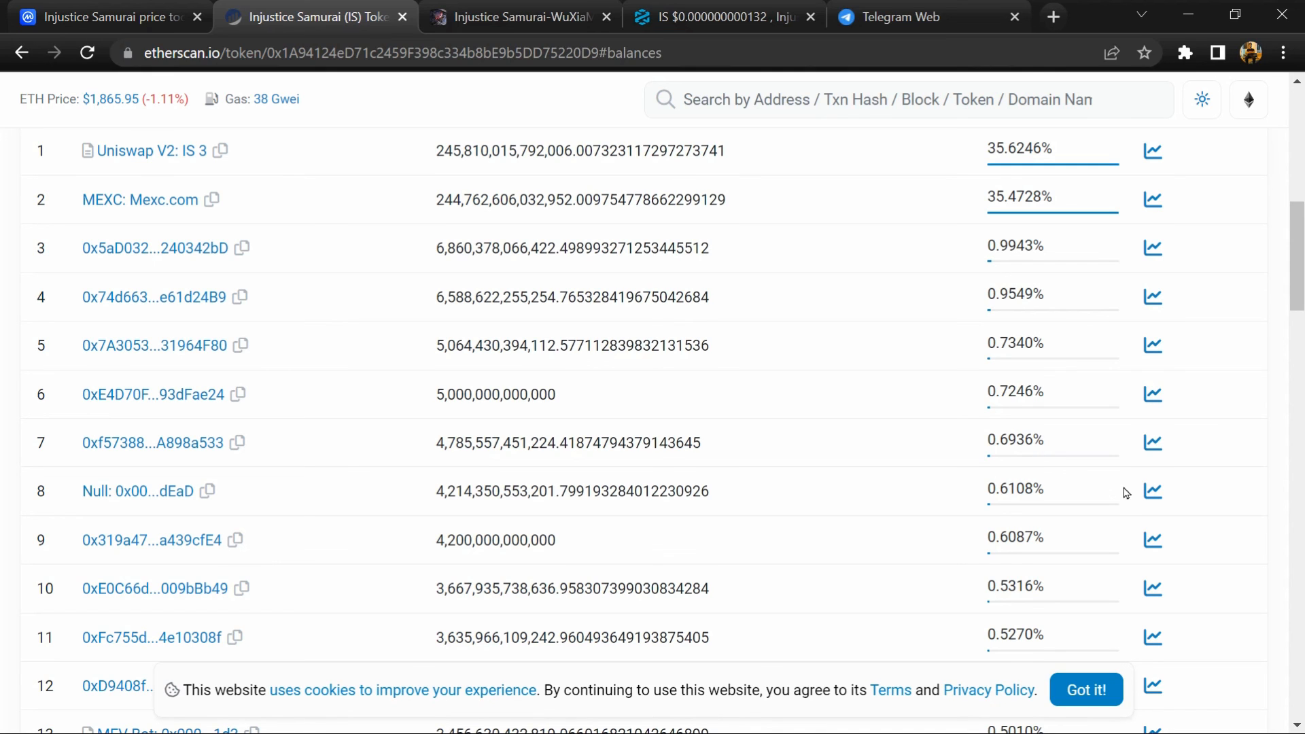